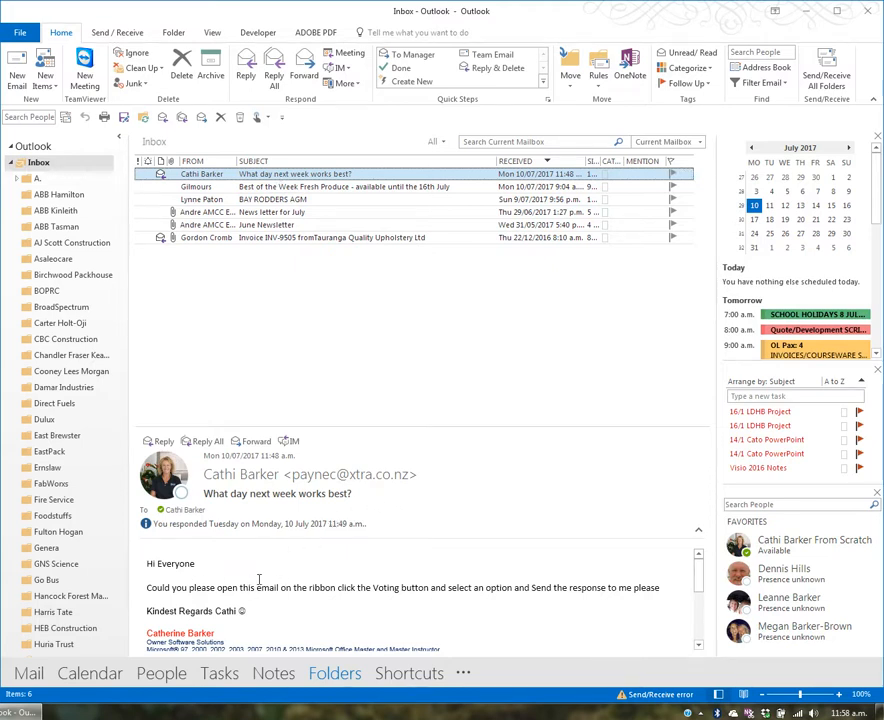
pyautogui.moveTo(714, 378)
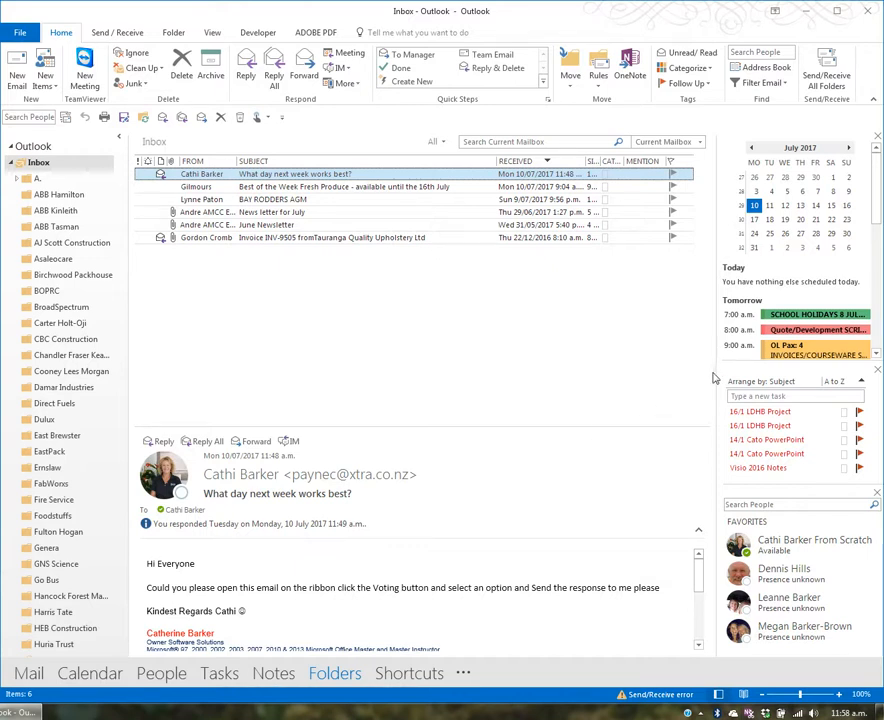
pyautogui.moveTo(420, 296)
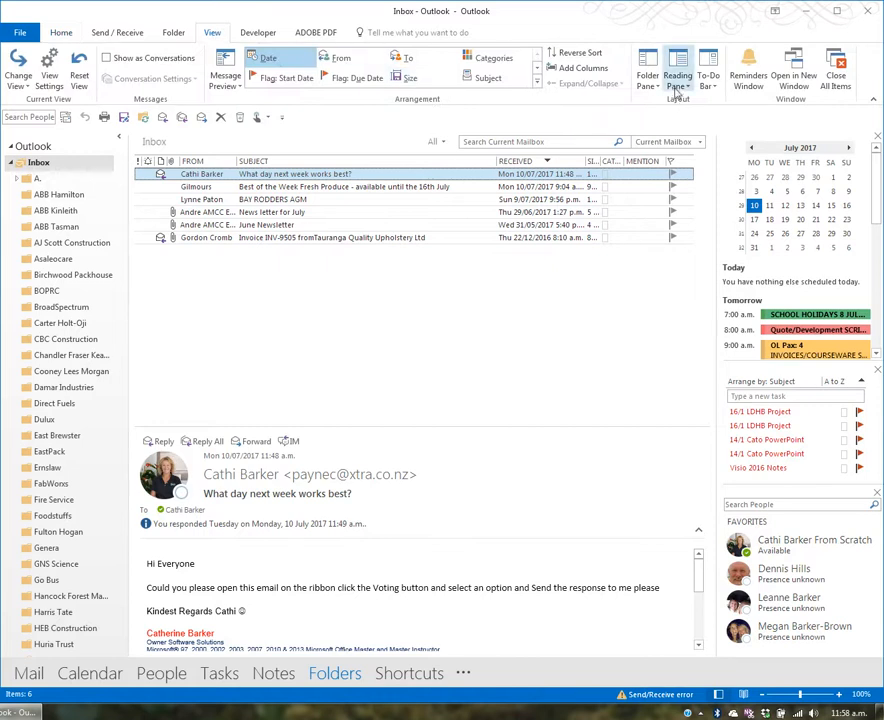
# Look at the reading pane layout choices, keep the layout, and open the voting email.
pyautogui.click(678, 70)
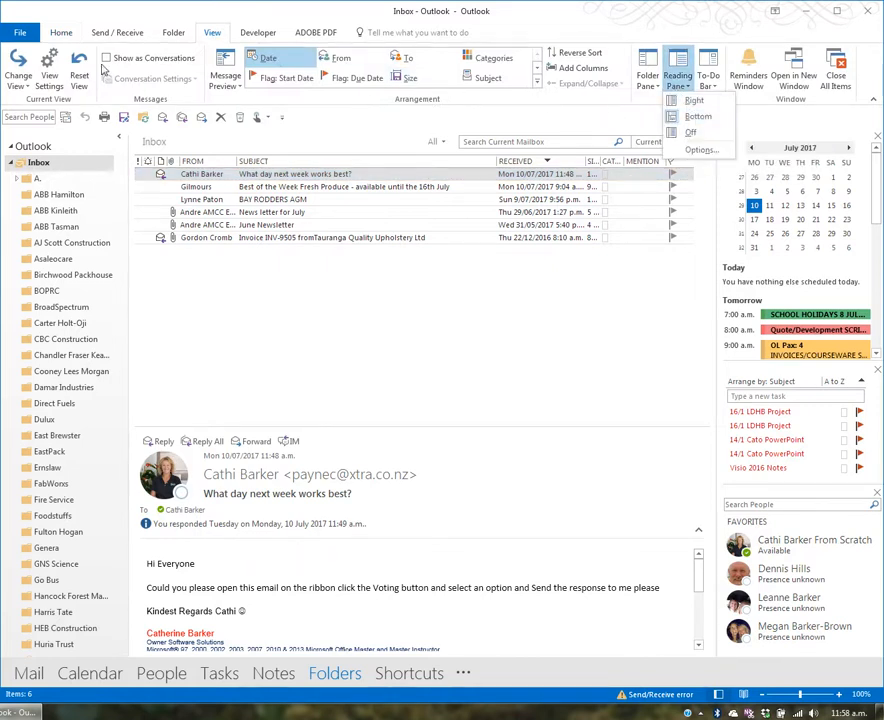
pyautogui.click(61, 33)
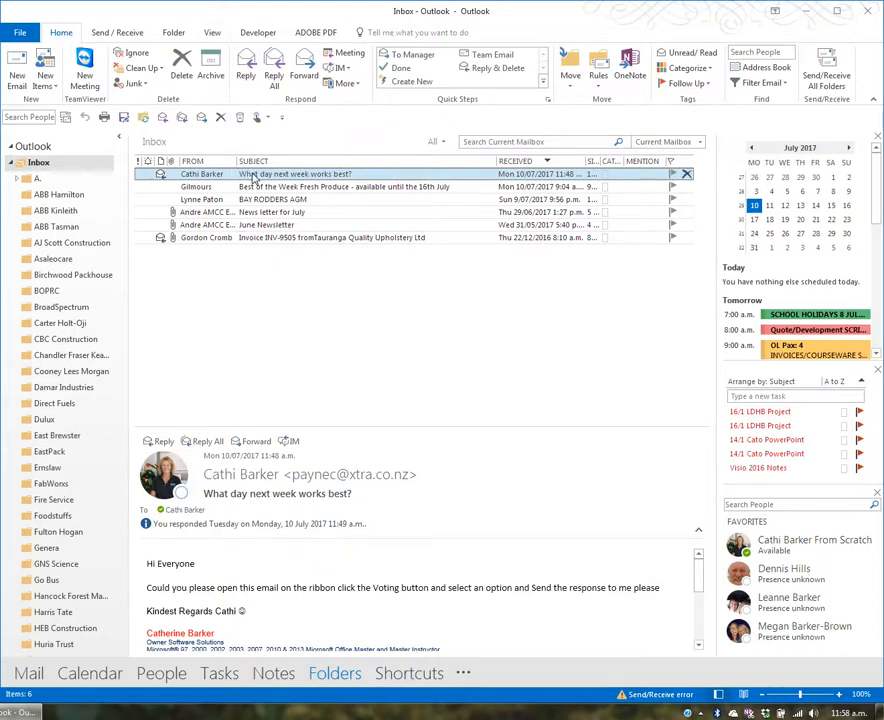
pyautogui.doubleClick(290, 173)
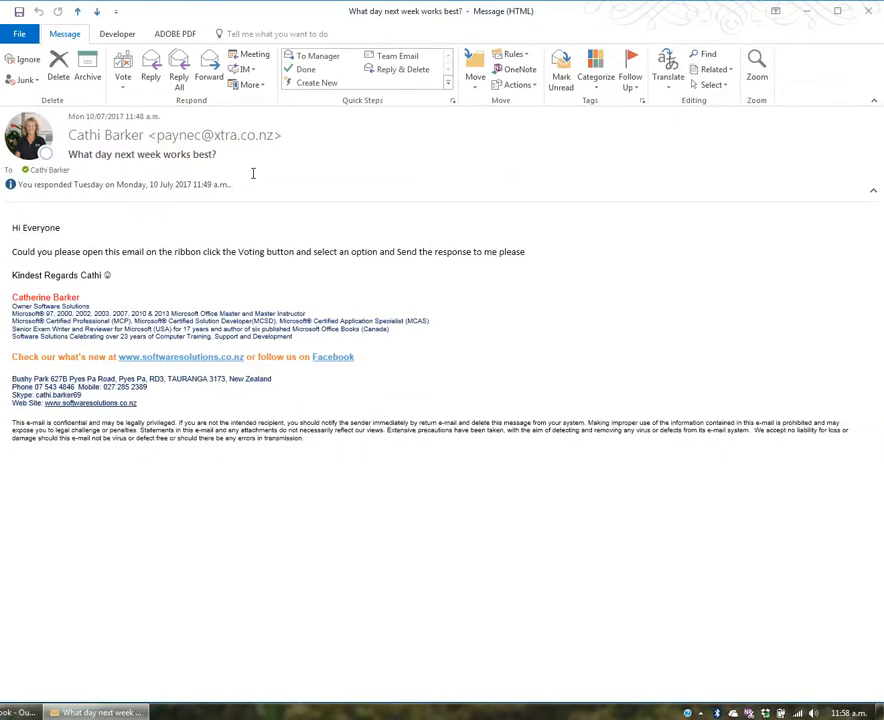
pyautogui.moveTo(361, 330)
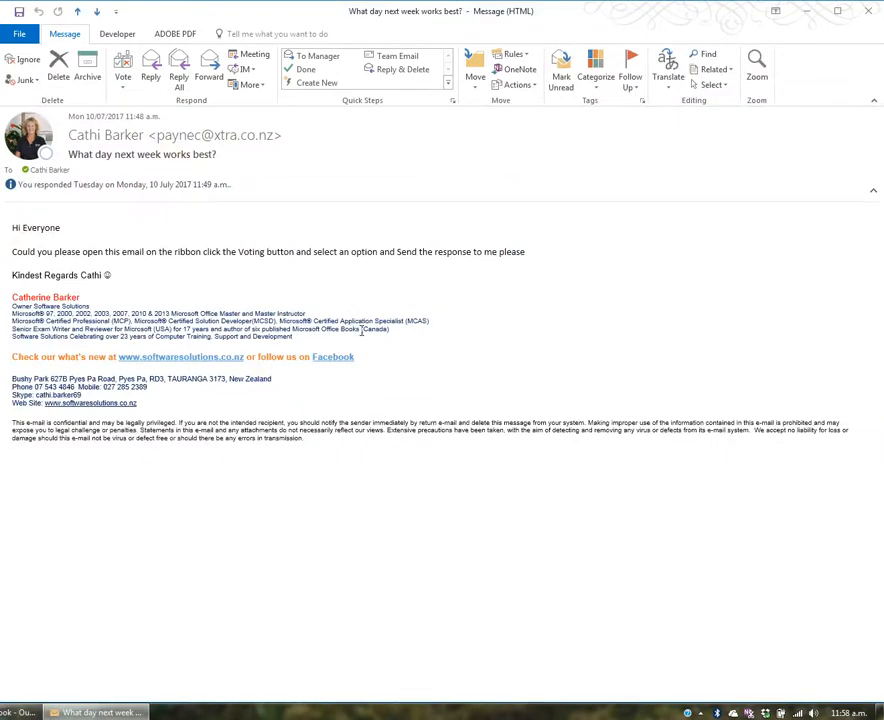
pyautogui.moveTo(792, 60)
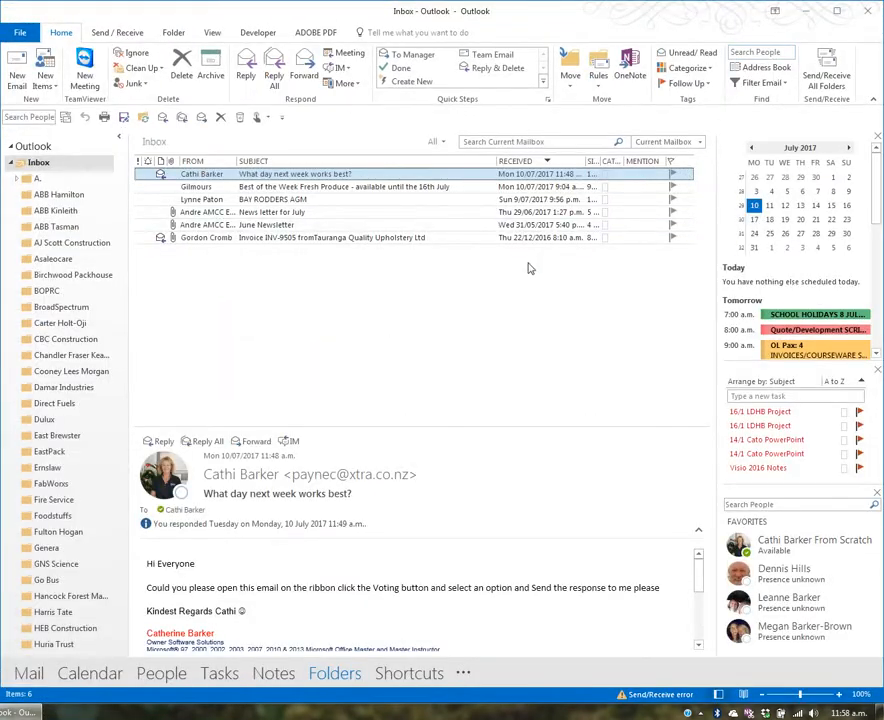
pyautogui.moveTo(507, 285)
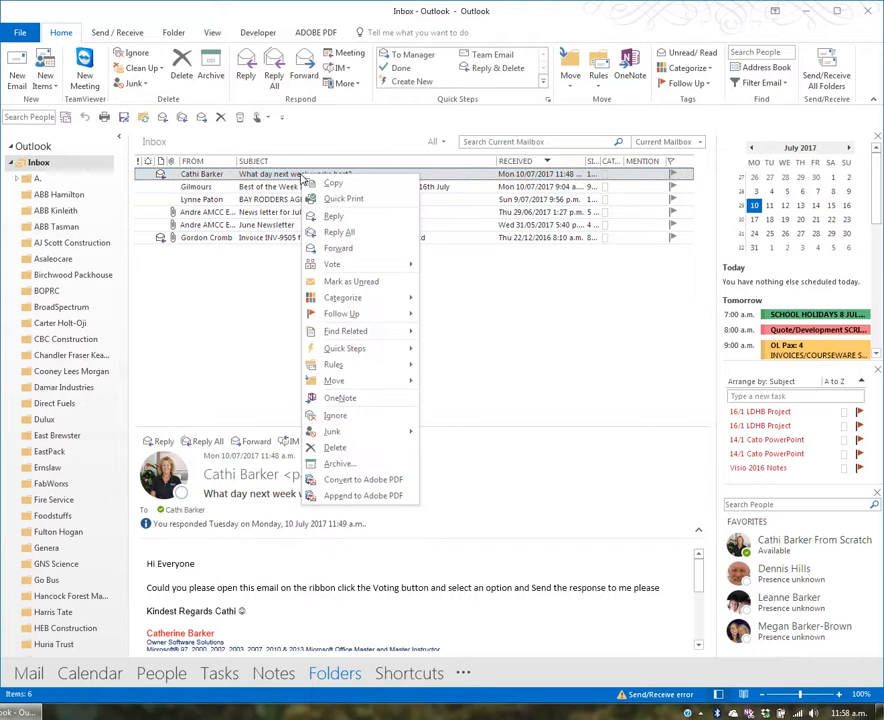
pyautogui.moveTo(351, 281)
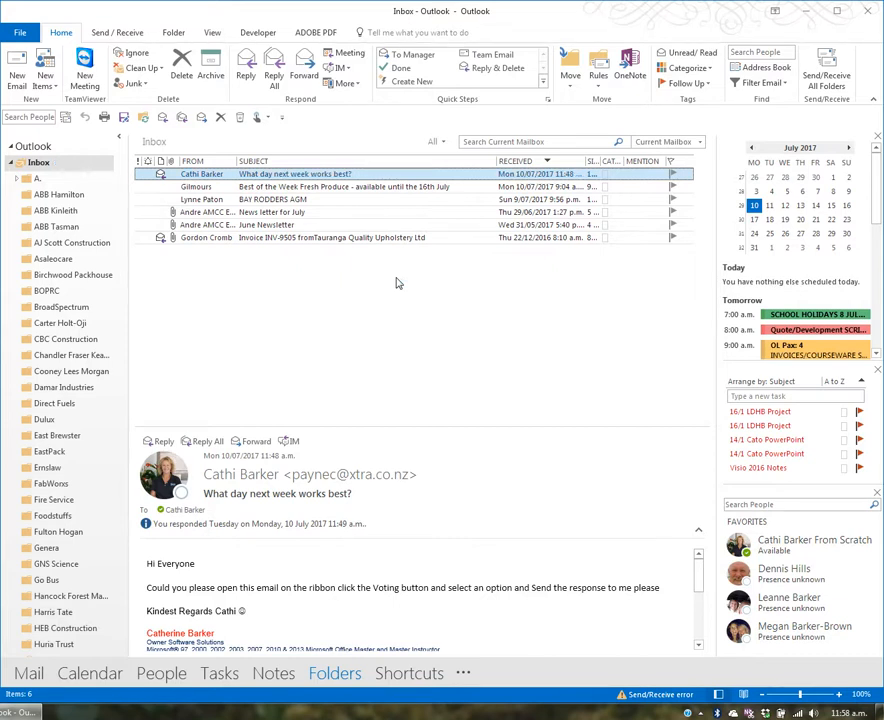
# Open the News letter for July email and preview its 7July2017.pdf attachment.
pyautogui.click(273, 212)
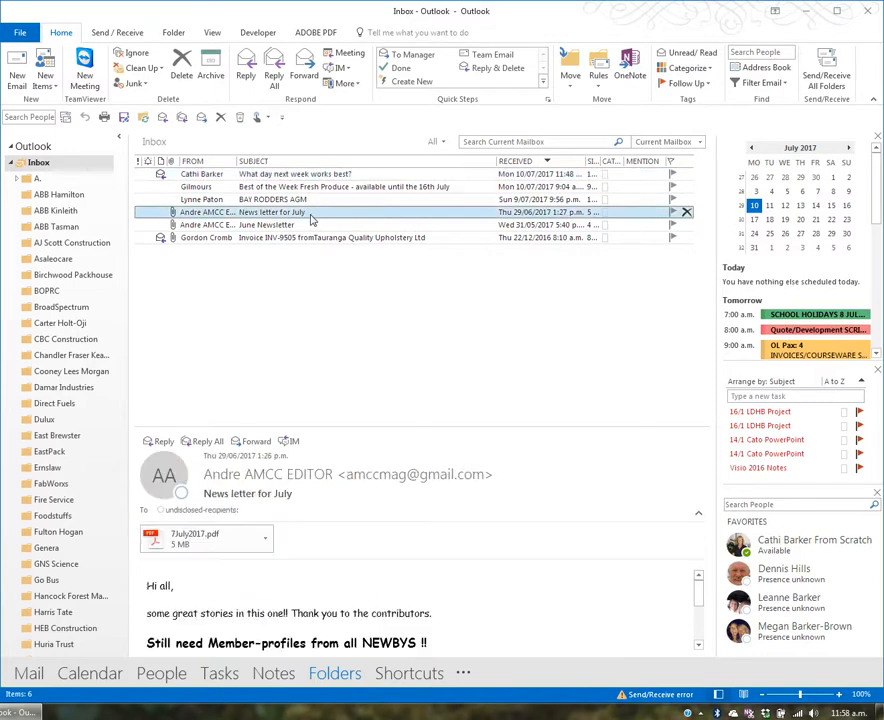
pyautogui.doubleClick(275, 211)
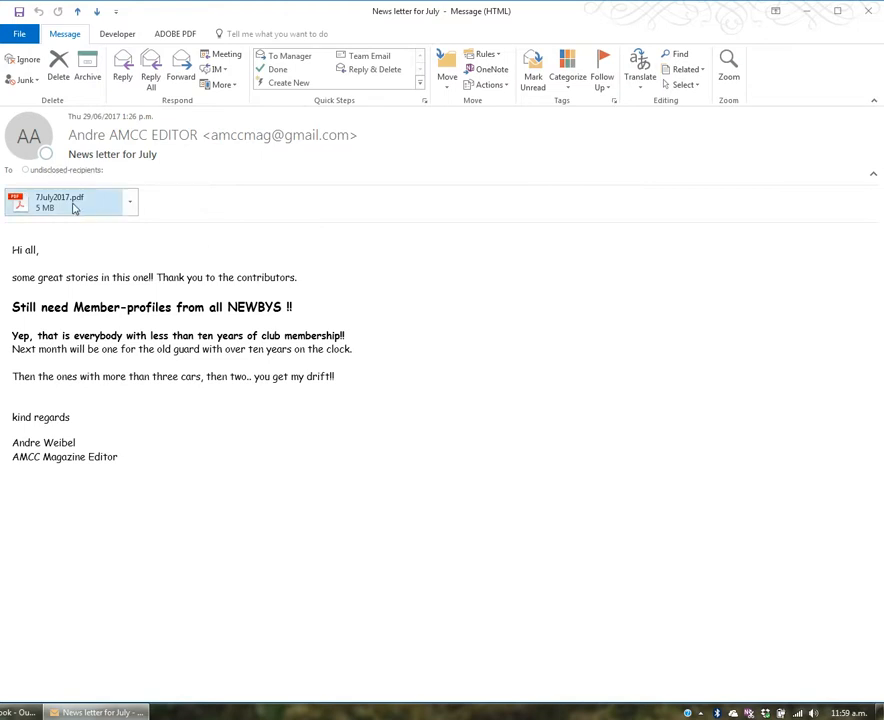
pyautogui.click(70, 201)
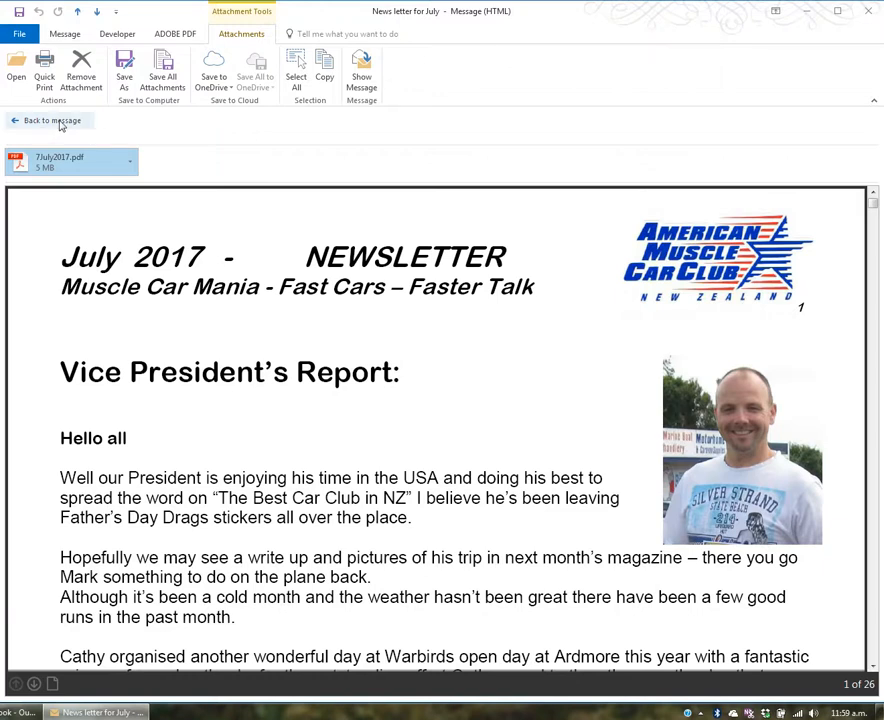
pyautogui.click(46, 120)
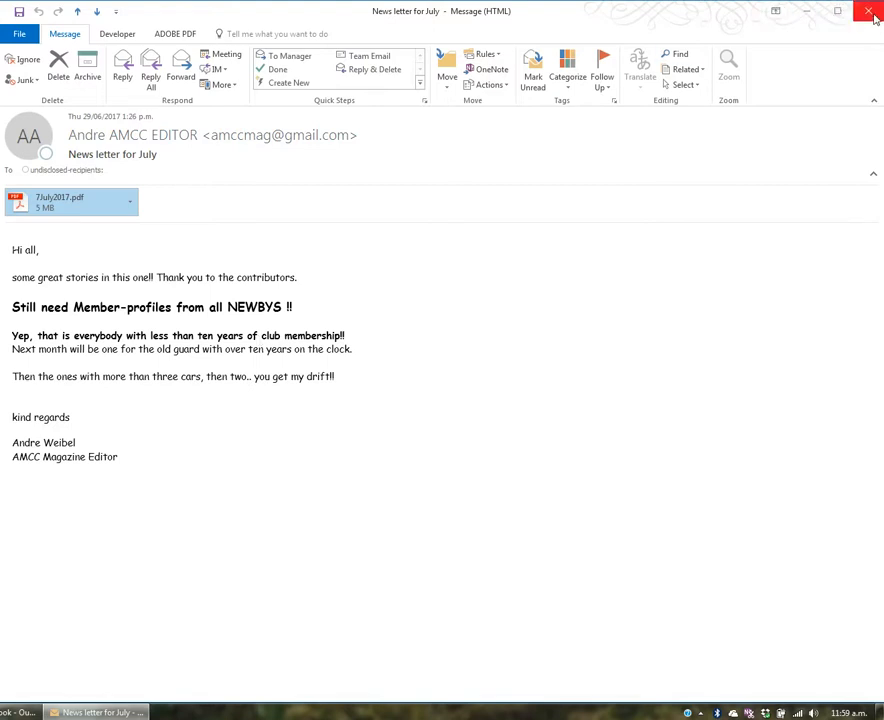
pyautogui.moveTo(869, 13)
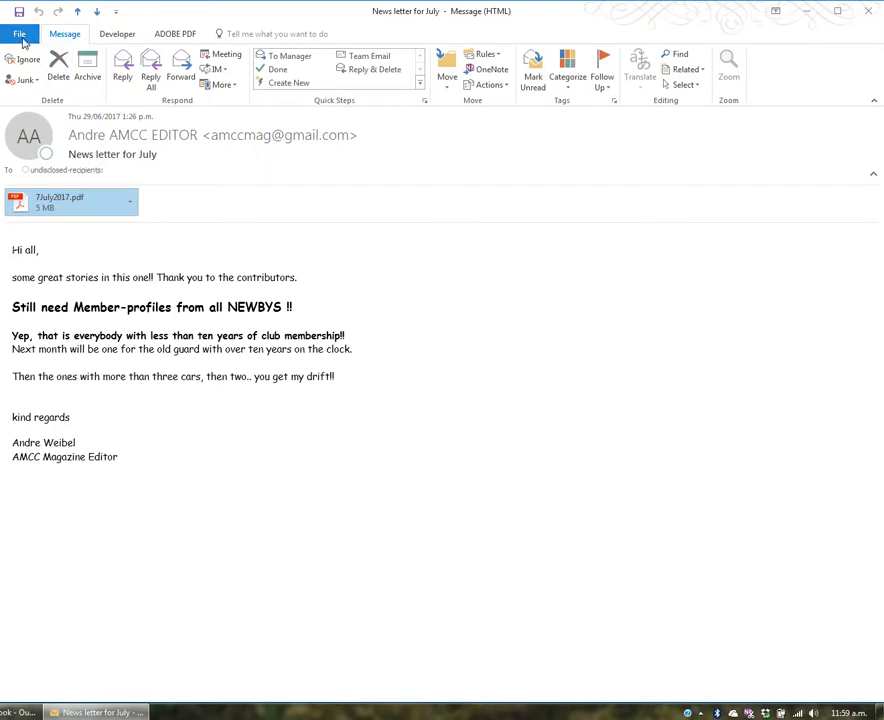
# Turn on Print attached files in Print Options and preview the newsletter printout.
pyautogui.click(19, 33)
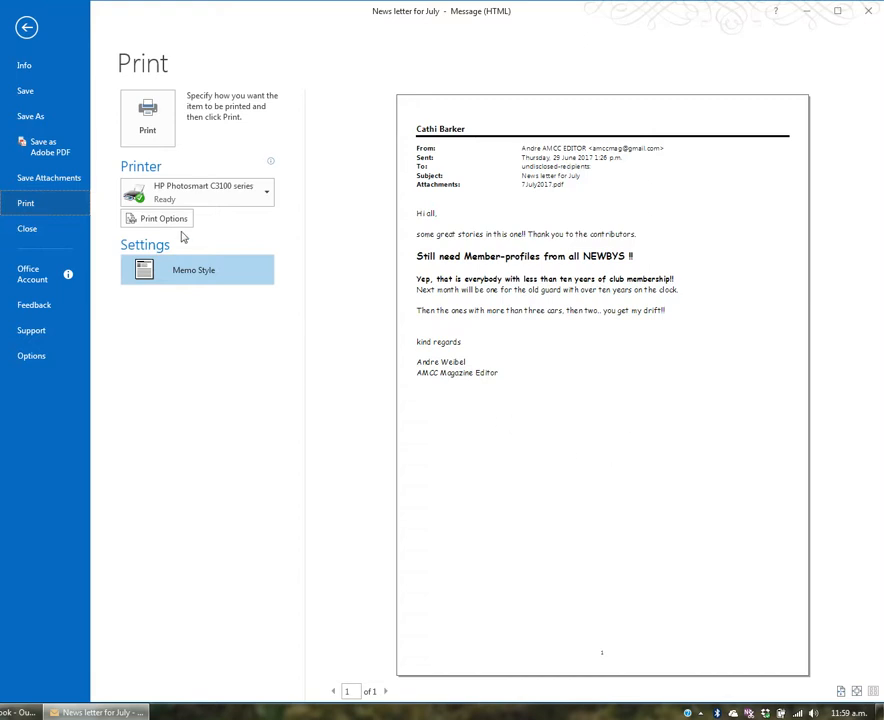
pyautogui.click(161, 218)
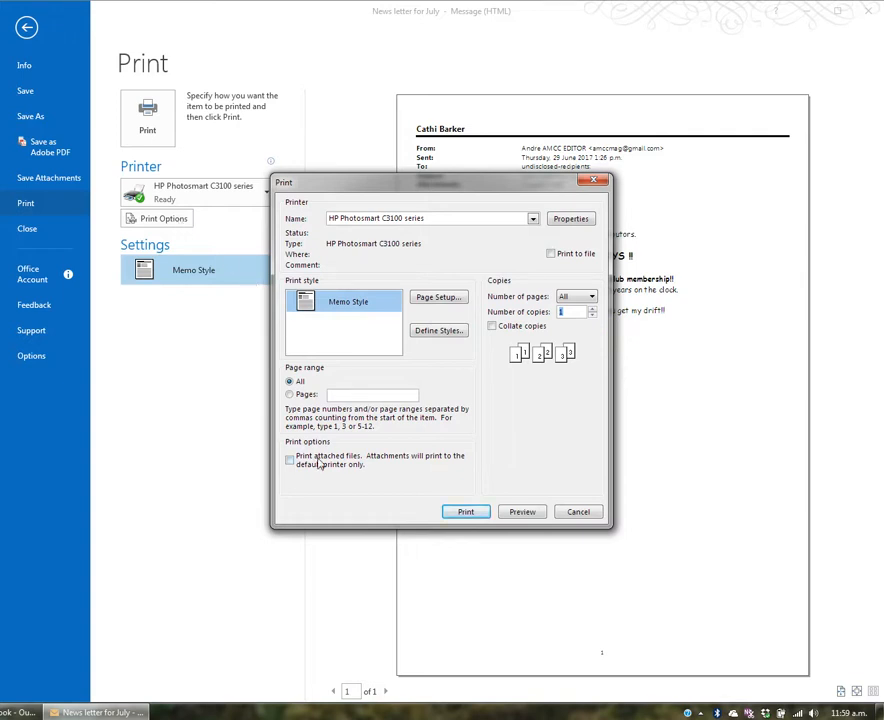
pyautogui.click(290, 459)
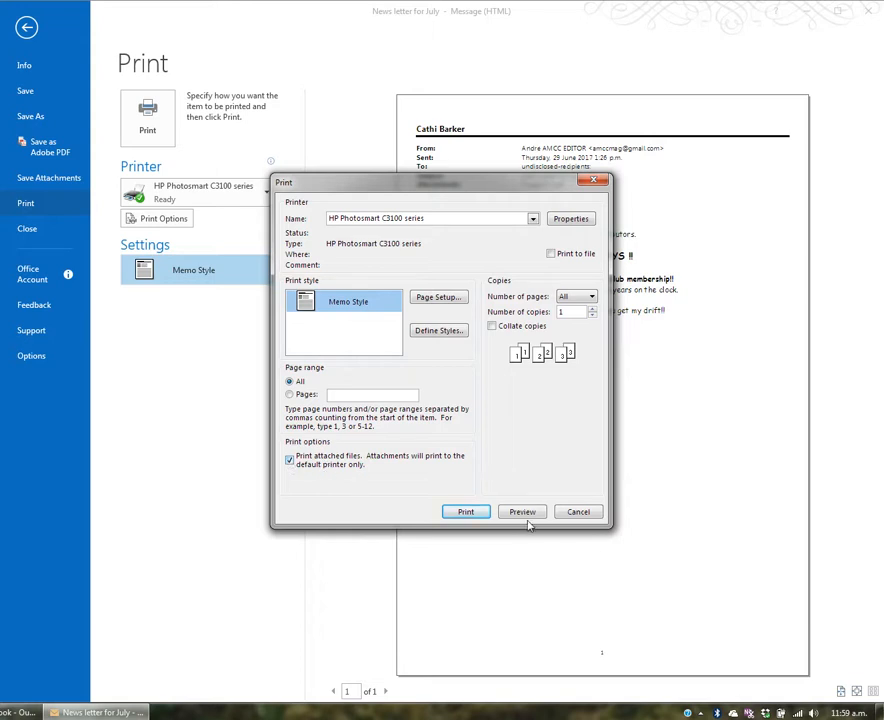
pyautogui.click(521, 511)
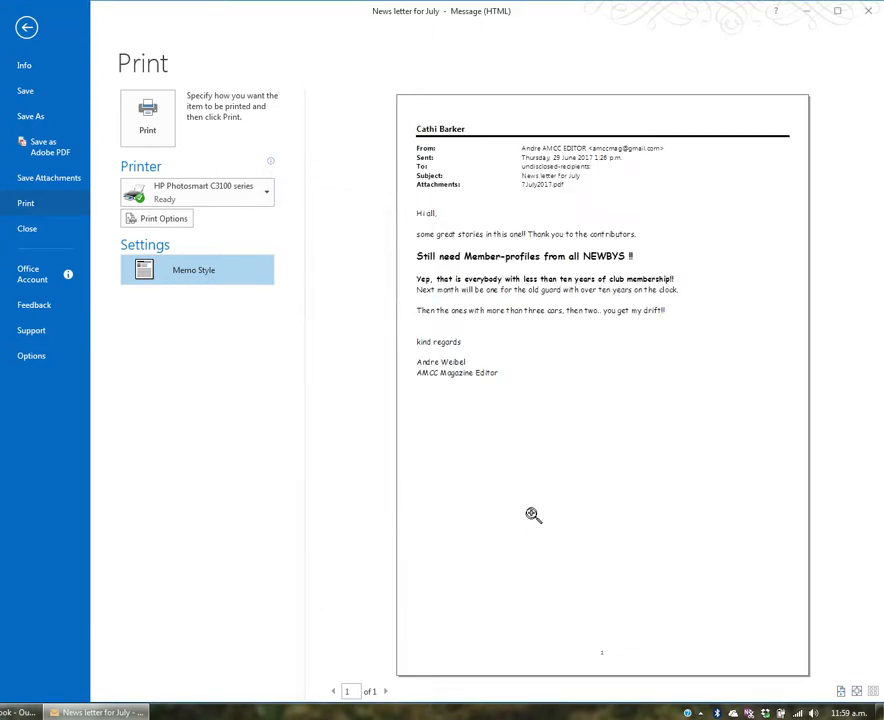
pyautogui.moveTo(527, 372)
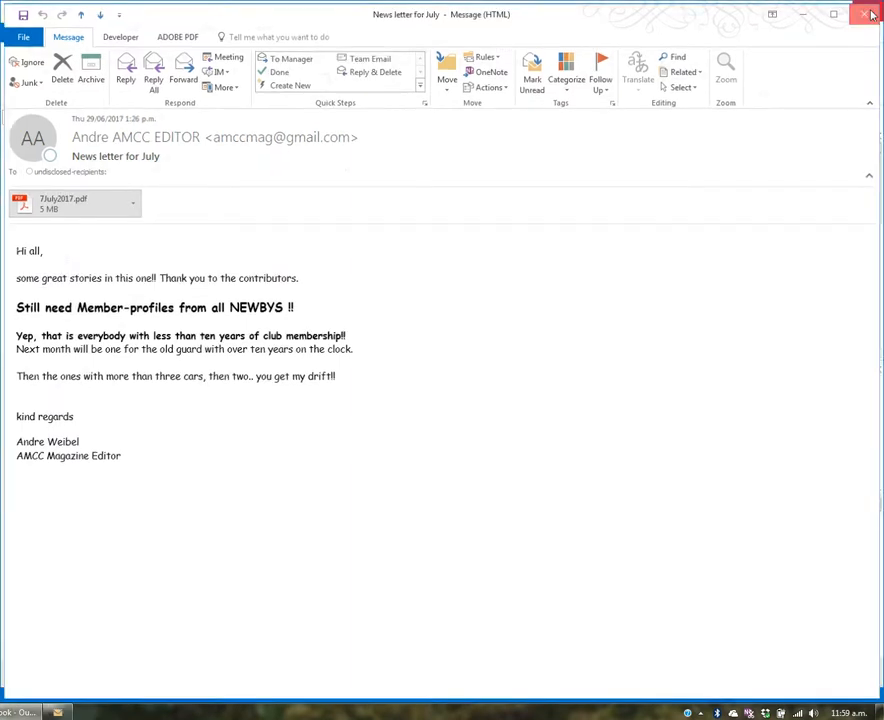
# Close the newsletter window and compare Table Style with Memo Style print previews.
pyautogui.click(869, 14)
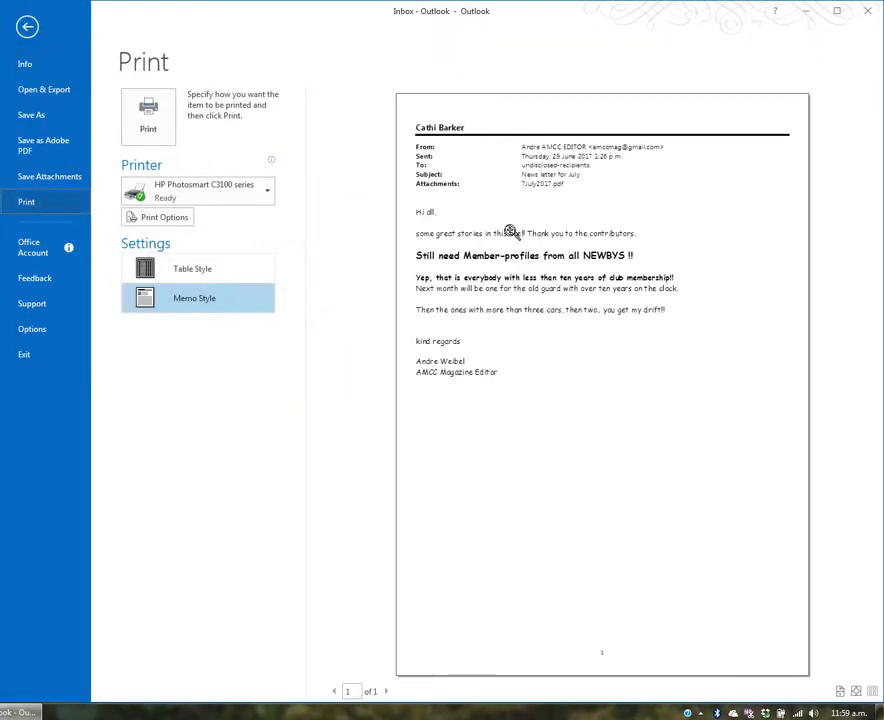
pyautogui.moveTo(562, 258)
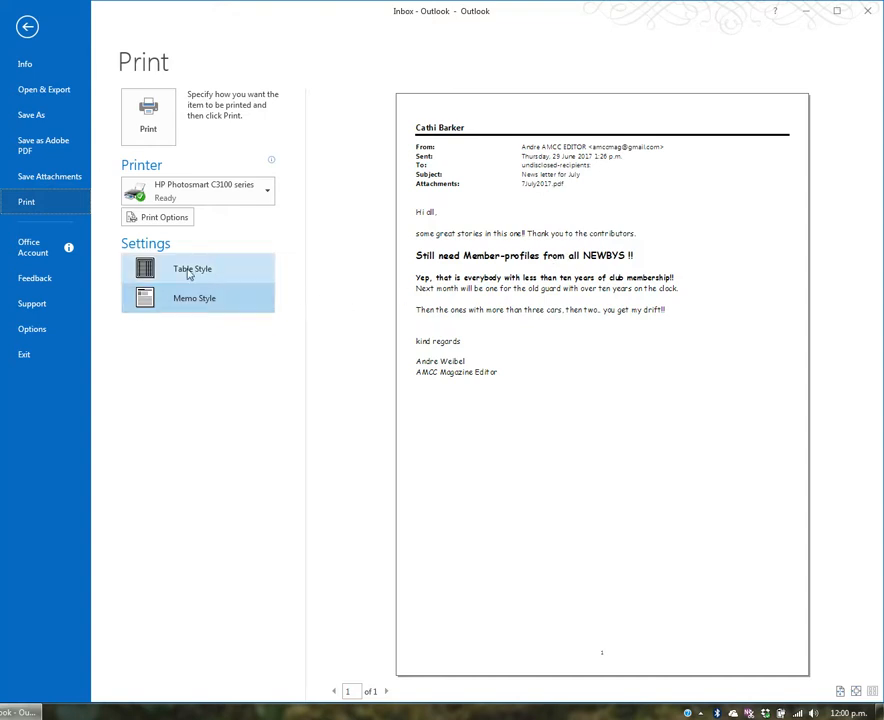
pyautogui.click(192, 268)
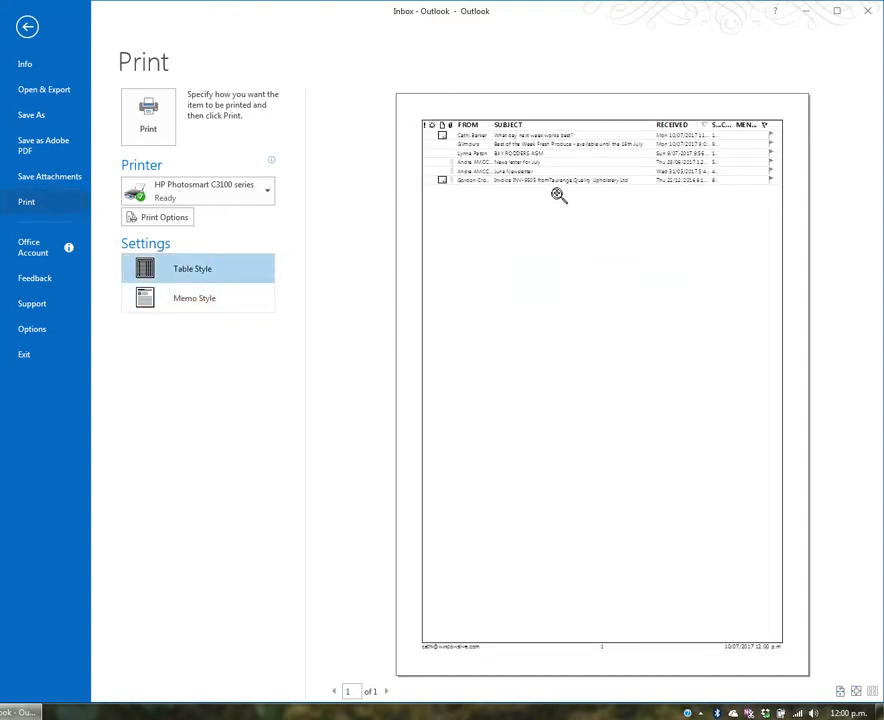
pyautogui.moveTo(495, 137)
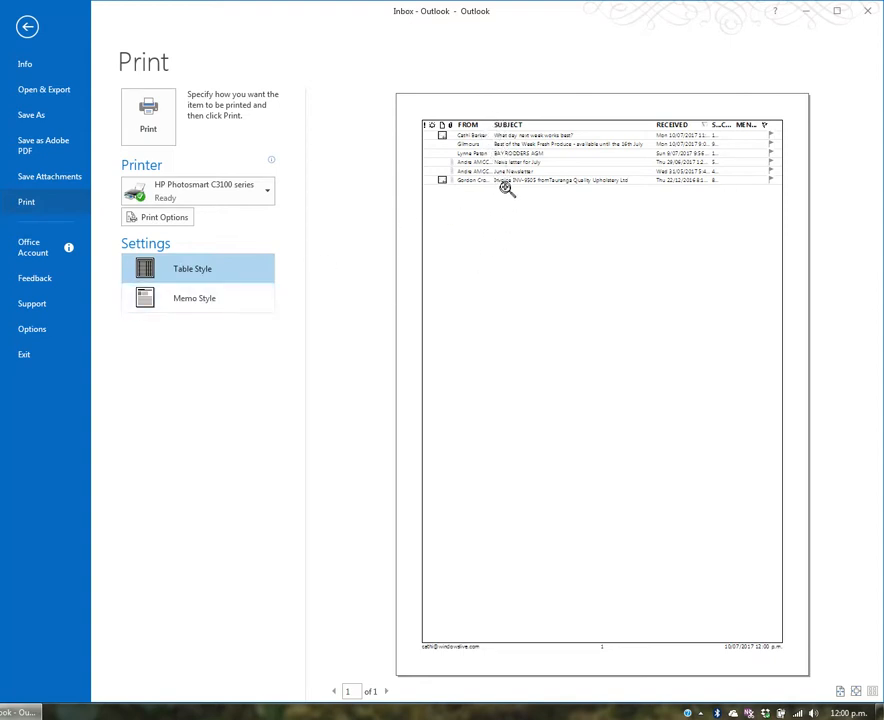
pyautogui.click(194, 298)
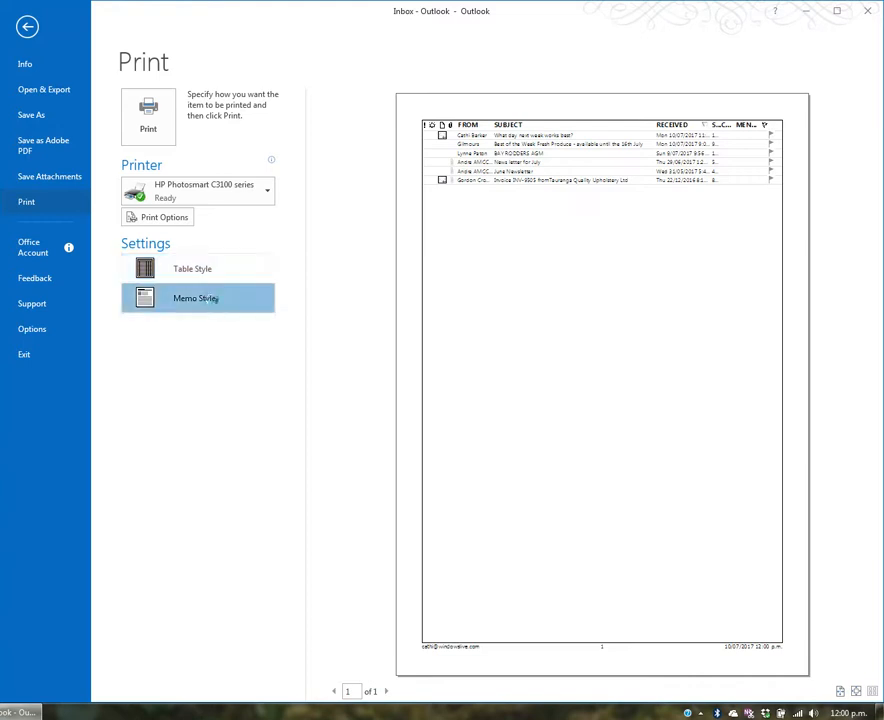
pyautogui.click(194, 297)
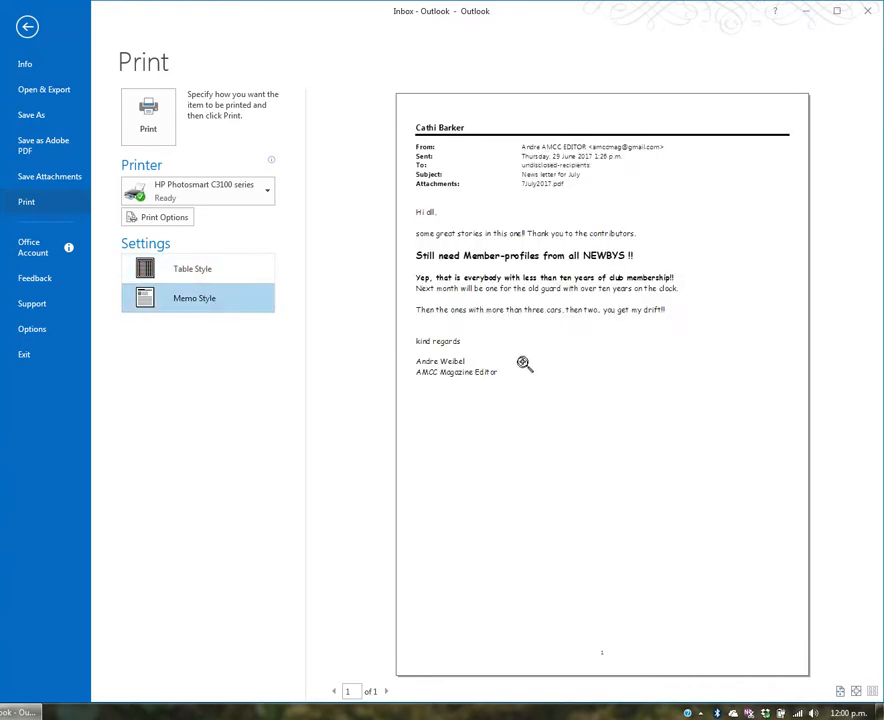
pyautogui.click(164, 217)
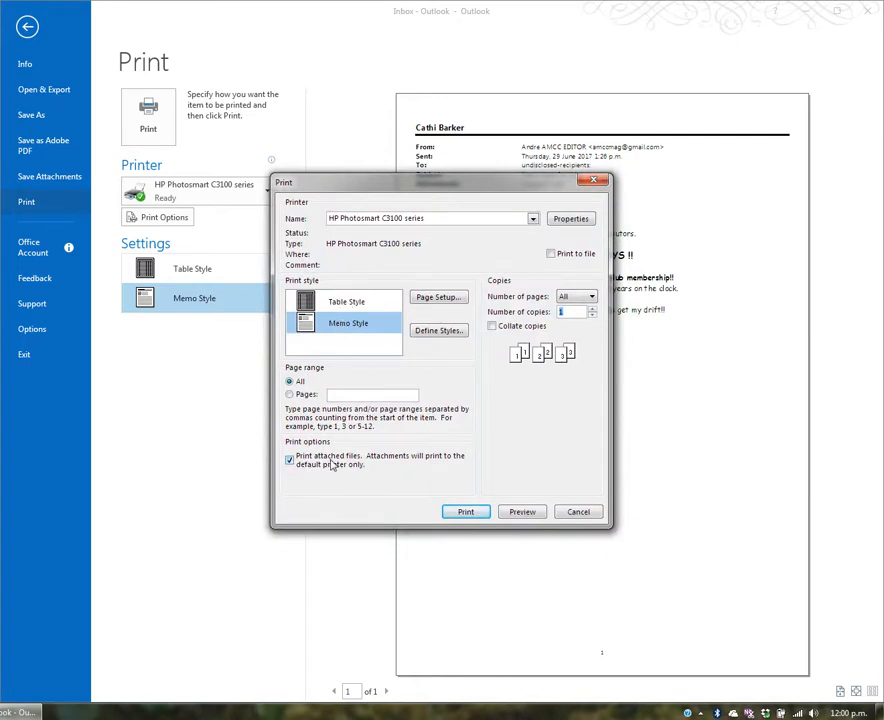
pyautogui.click(291, 459)
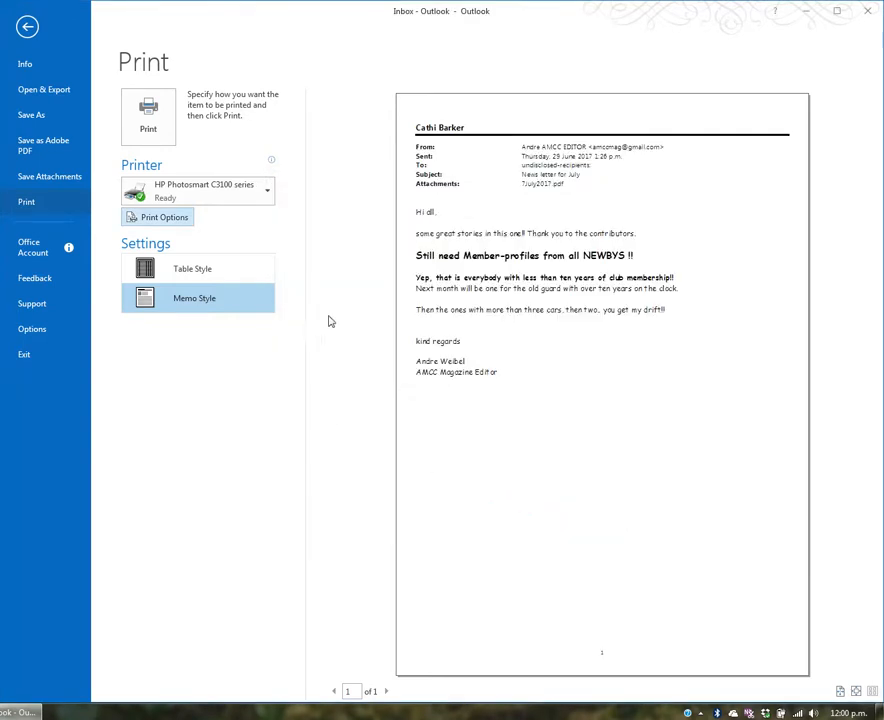
pyautogui.moveTo(233, 190)
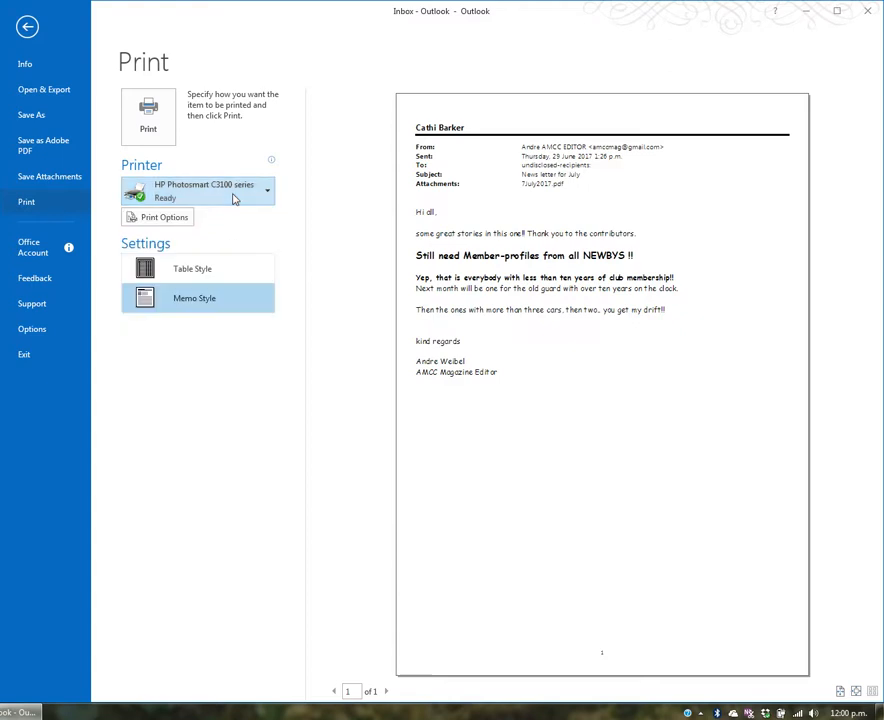
# Start an inline forward of the BAY RODDERS AGM email from its context menu.
pyautogui.click(26, 26)
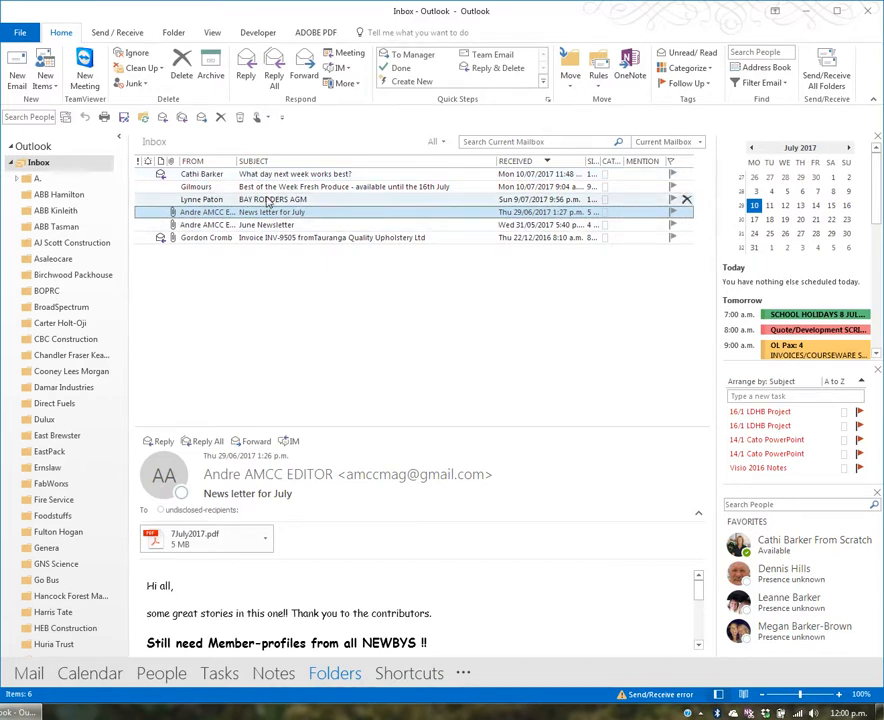
pyautogui.click(290, 199)
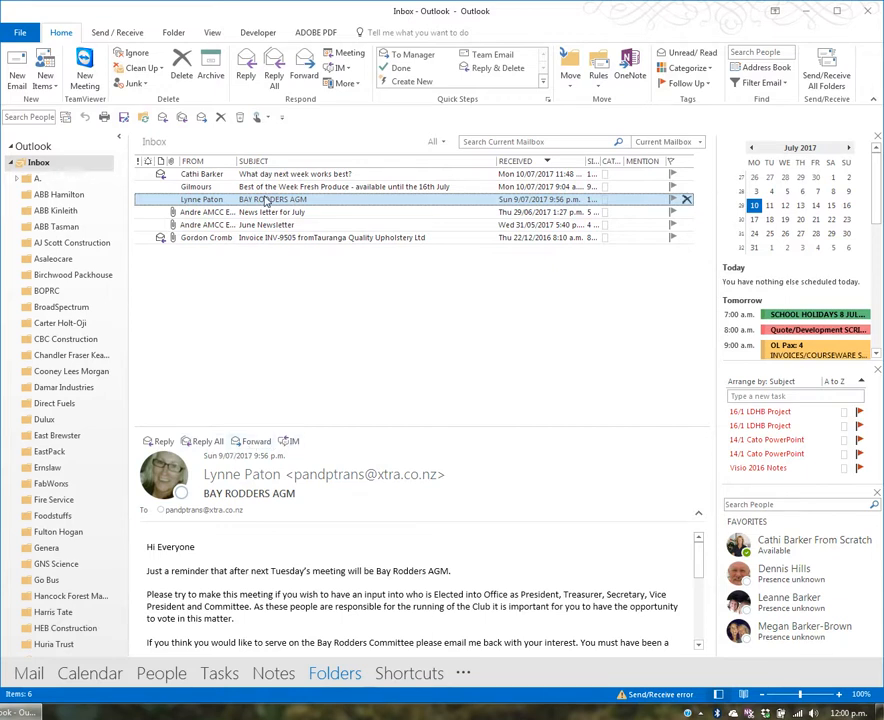
pyautogui.rightClick(248, 199)
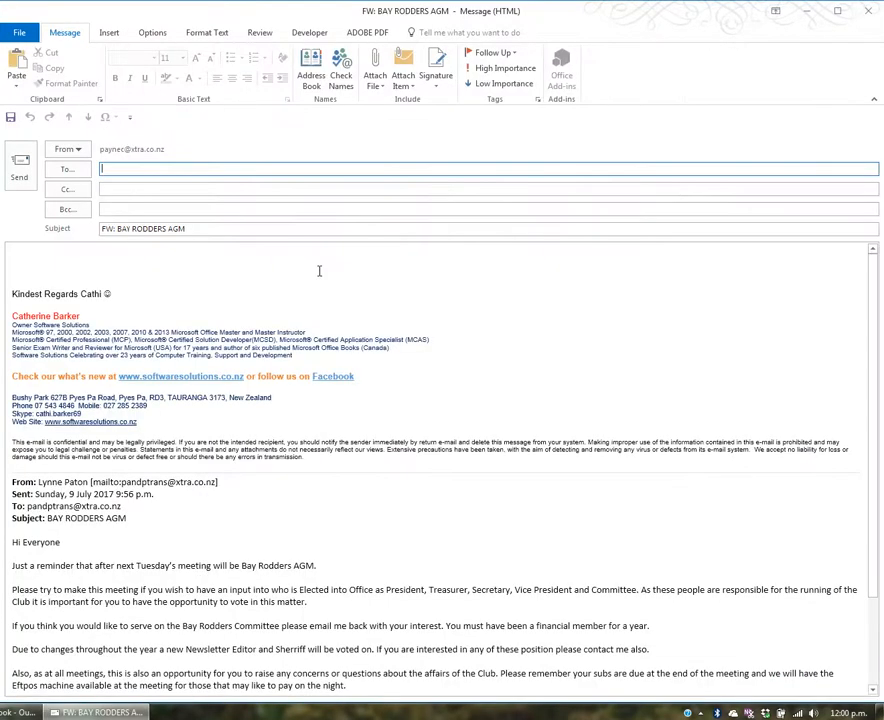
pyautogui.moveTo(297, 312)
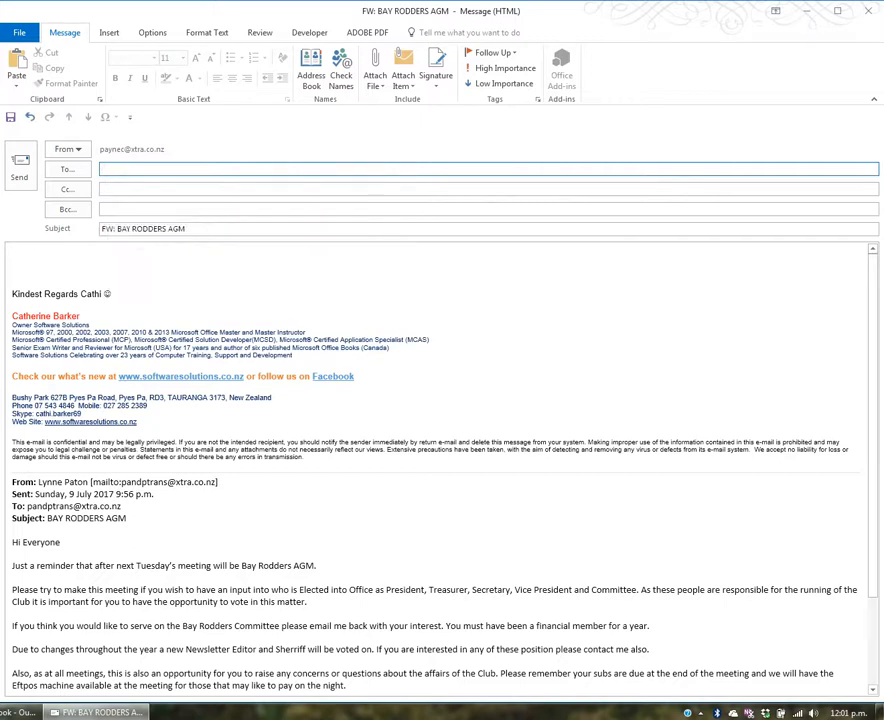
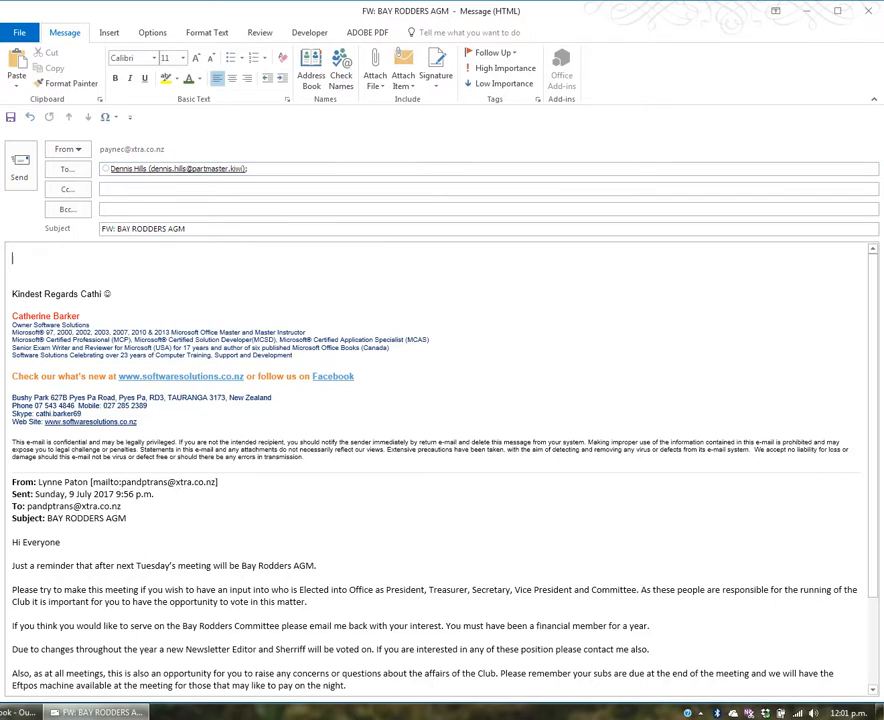
# Add the note 'This concerns you rather than me', address it to the suggested 'cathi' contact, and send.
pyautogui.write('This concerns')
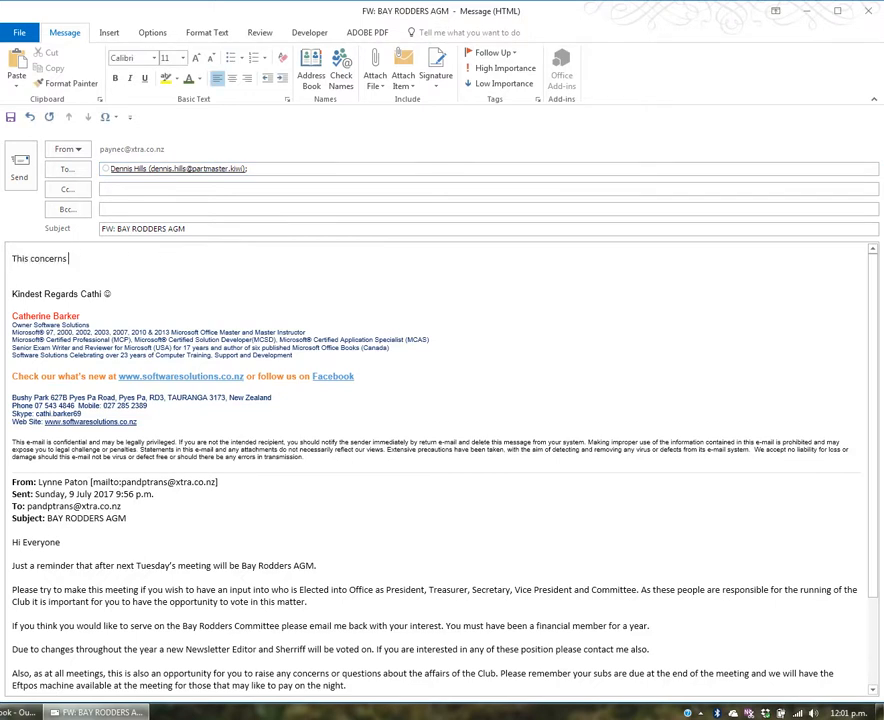
pyautogui.write('you rather than')
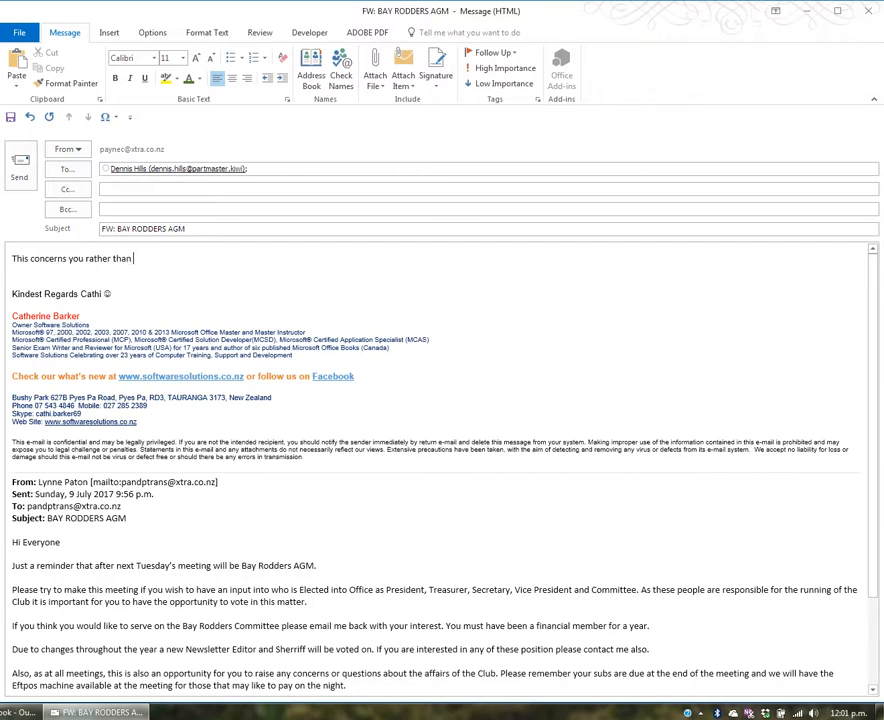
pyautogui.write('me')
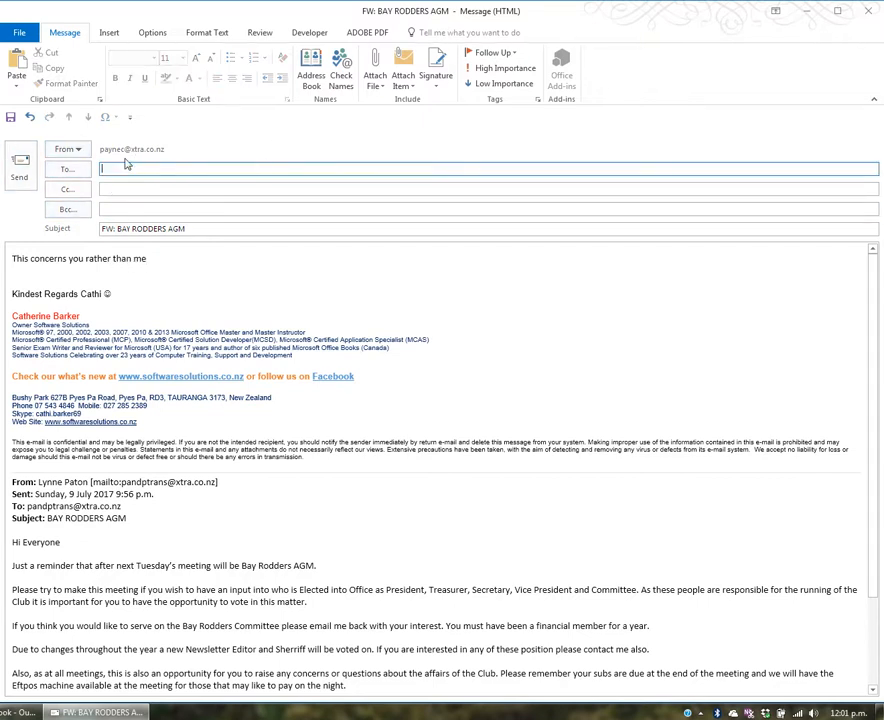
pyautogui.write('at')
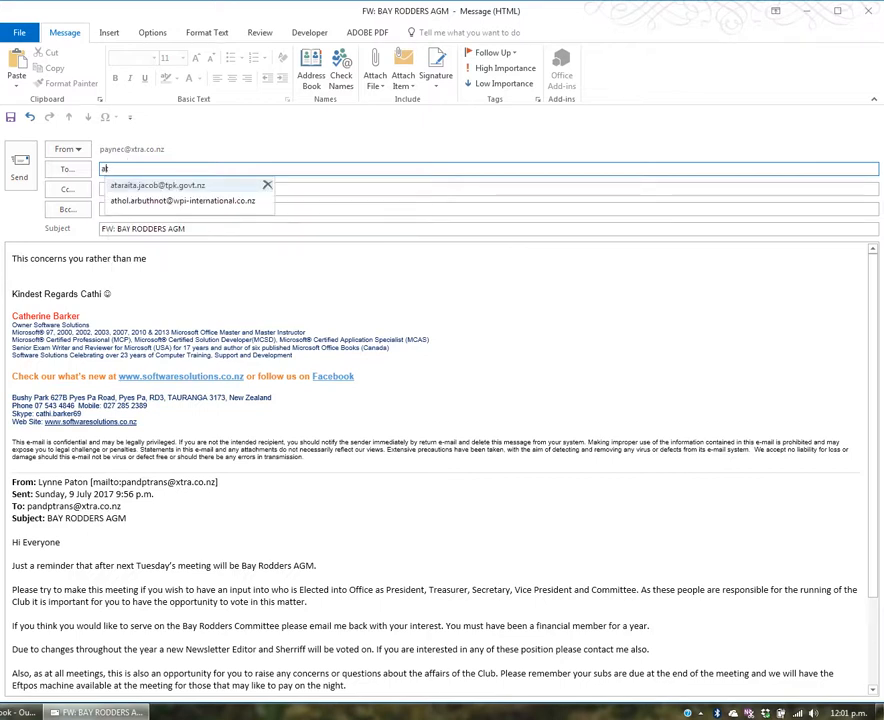
pyautogui.write('cathi')
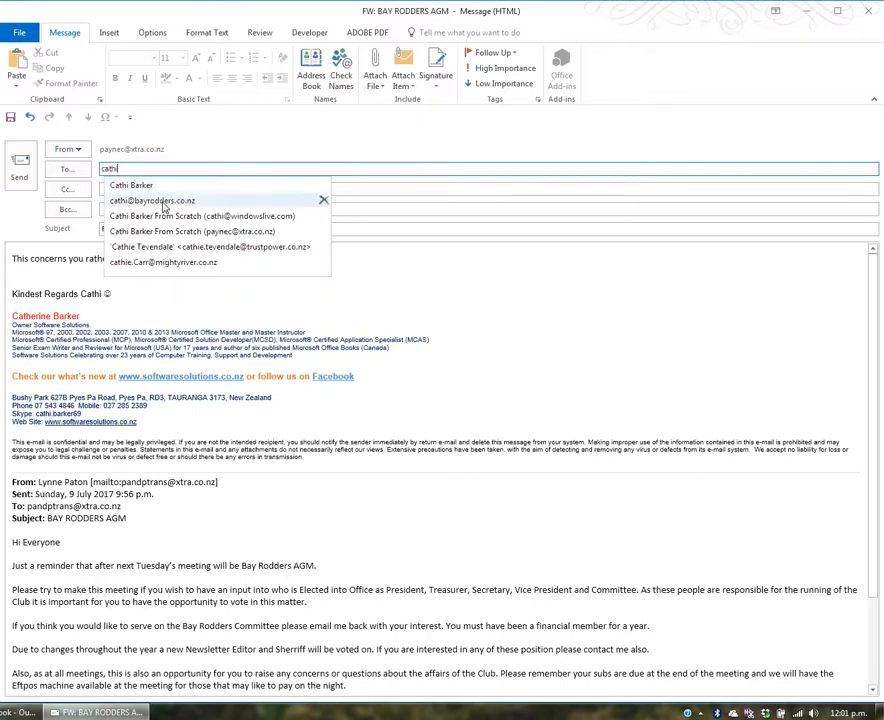
pyautogui.click(131, 185)
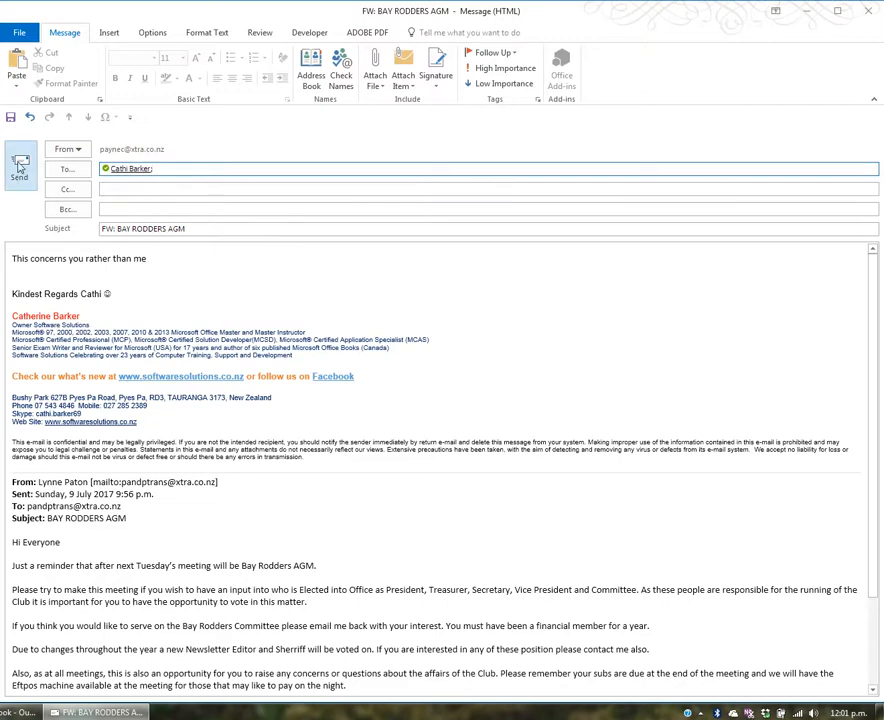
pyautogui.click(19, 172)
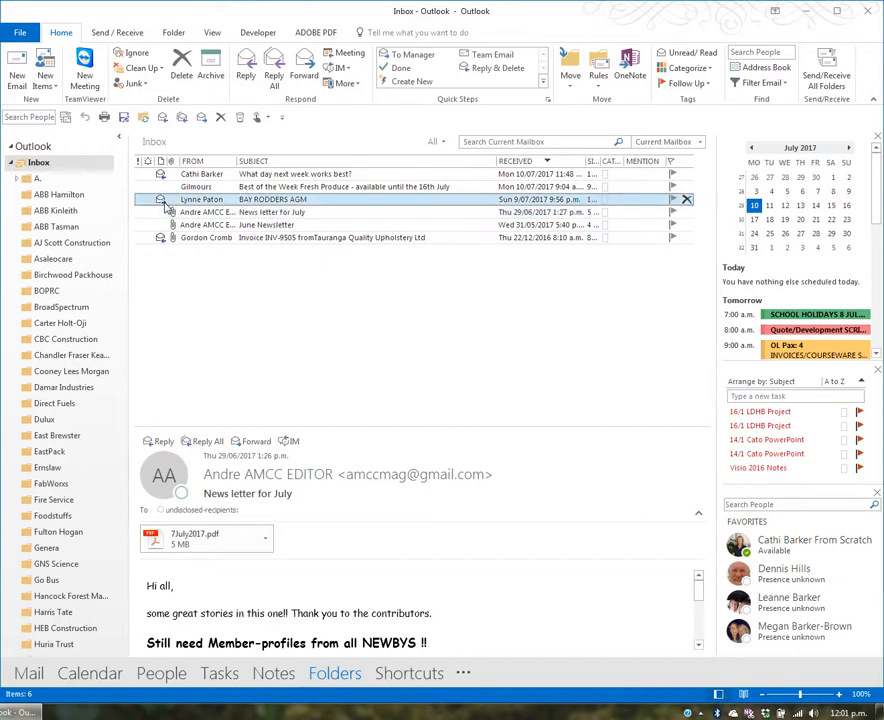
pyautogui.click(300, 199)
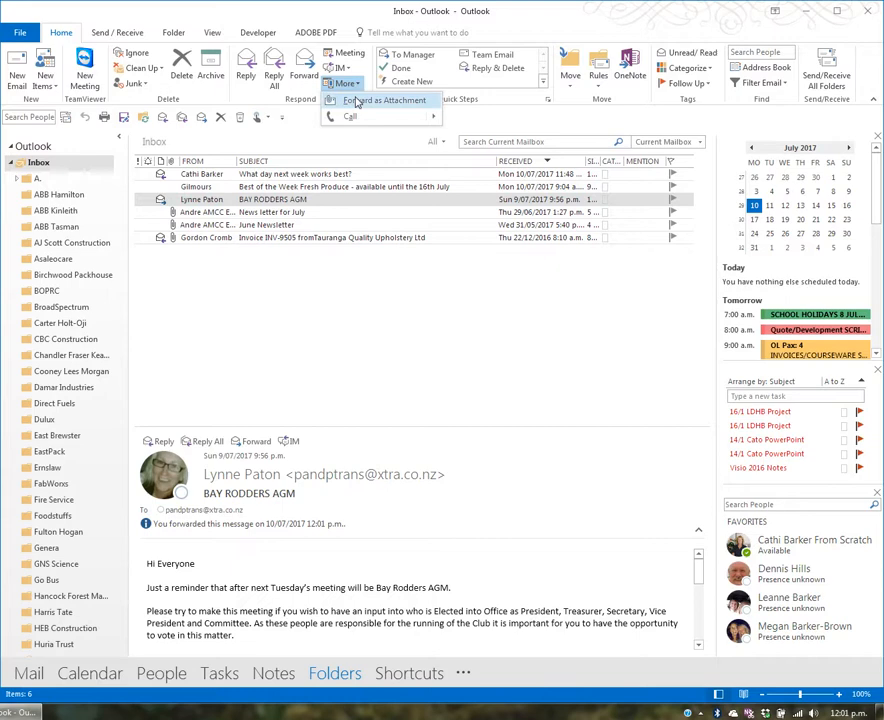
pyautogui.click(379, 99)
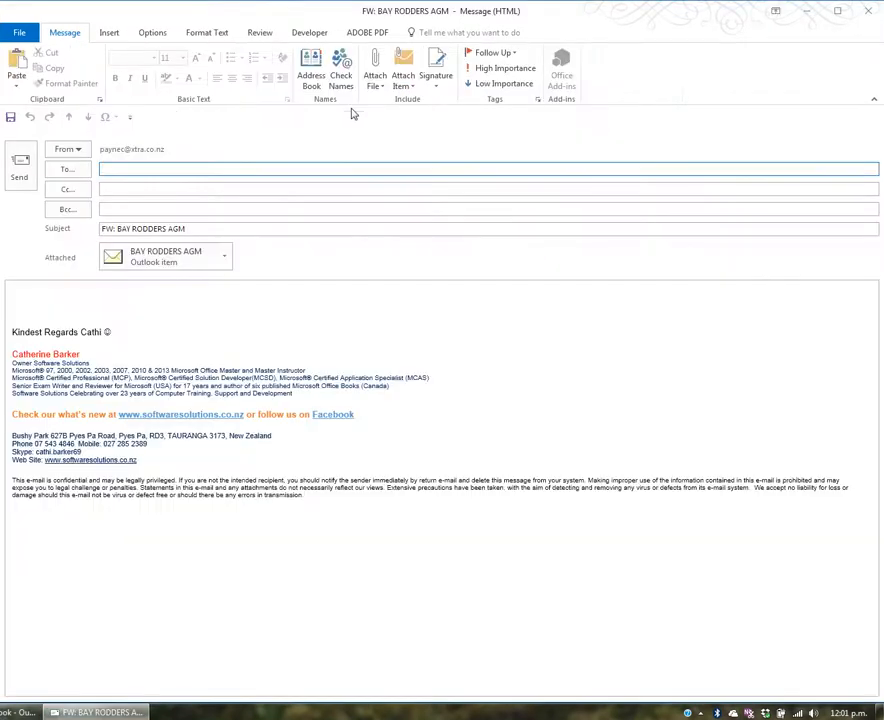
pyautogui.moveTo(165, 256)
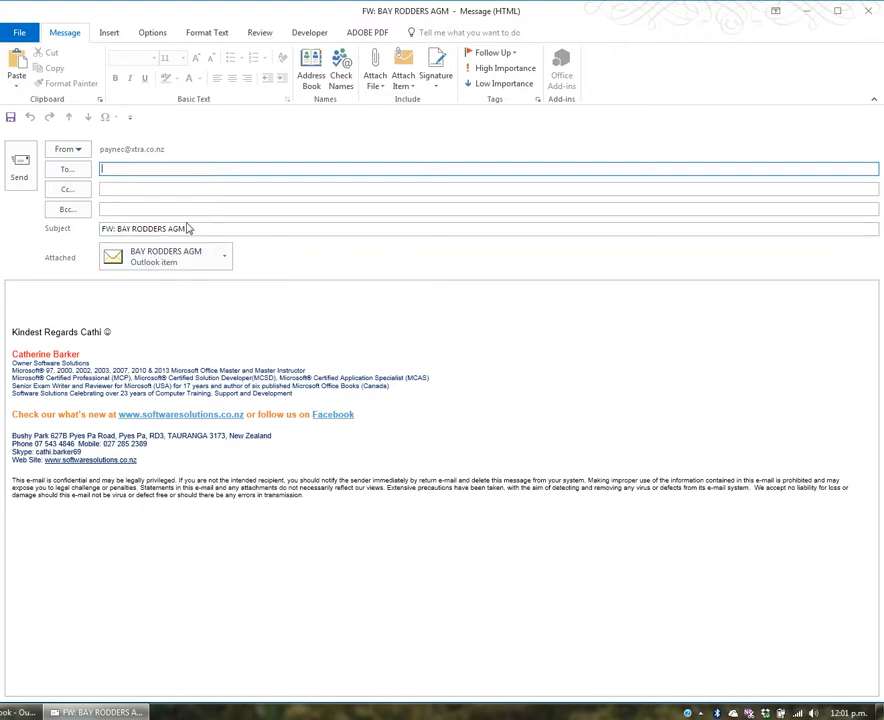
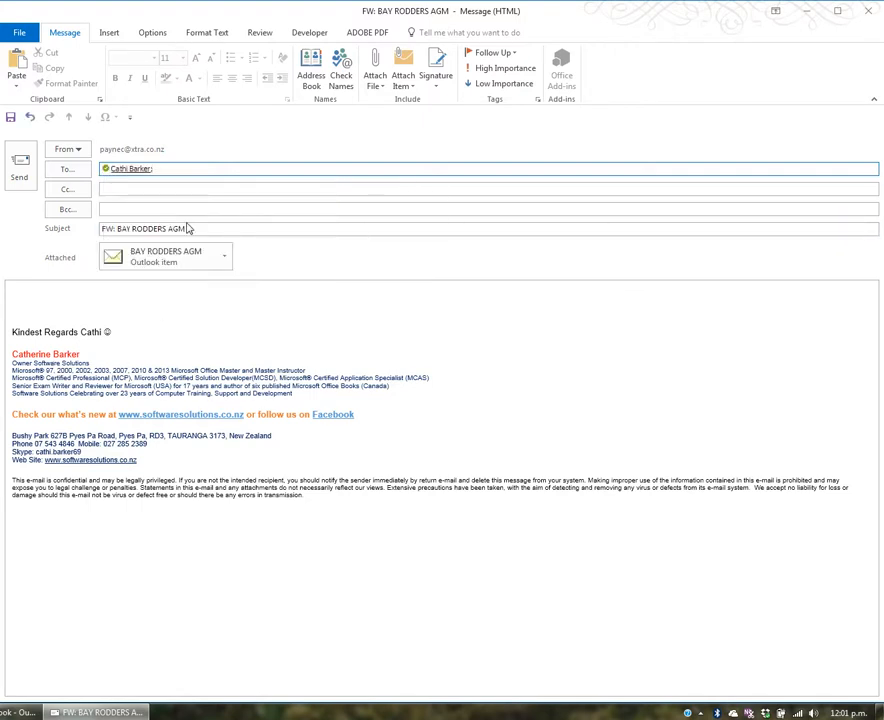
pyautogui.moveTo(165, 256)
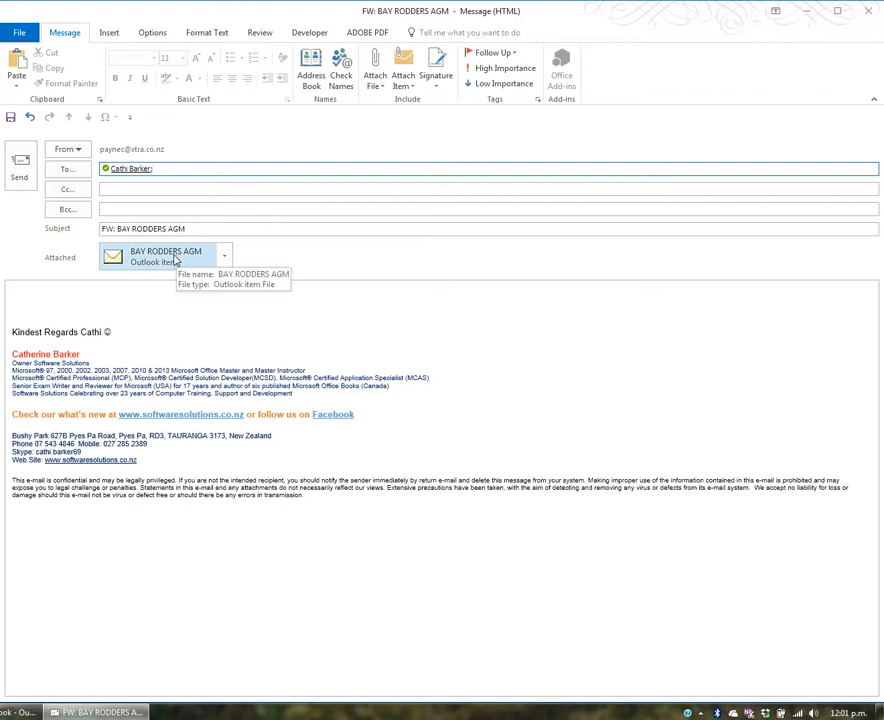
pyautogui.doubleClick(165, 256)
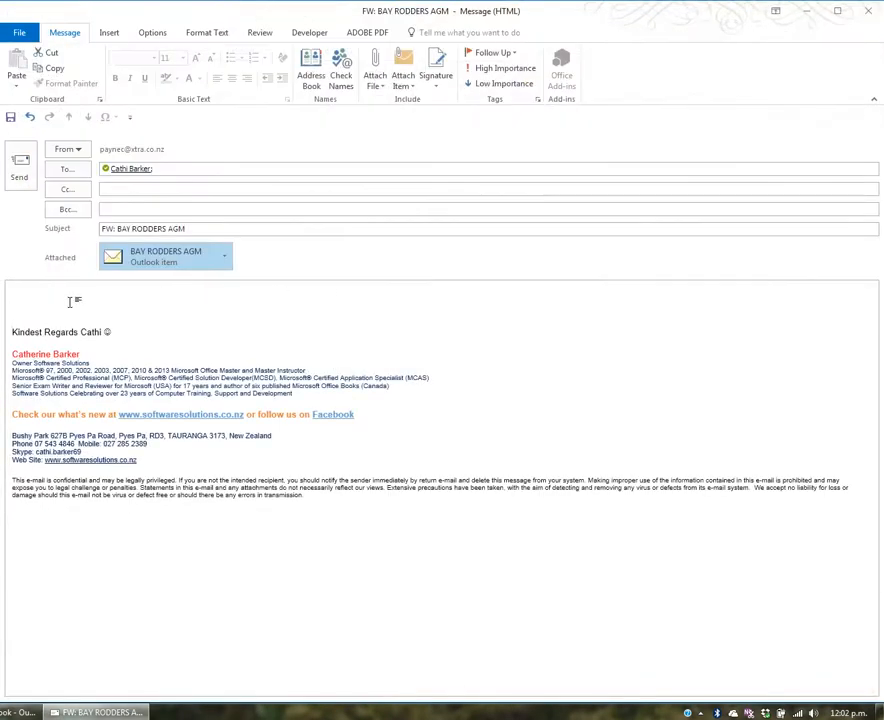
pyautogui.moveTo(125, 373)
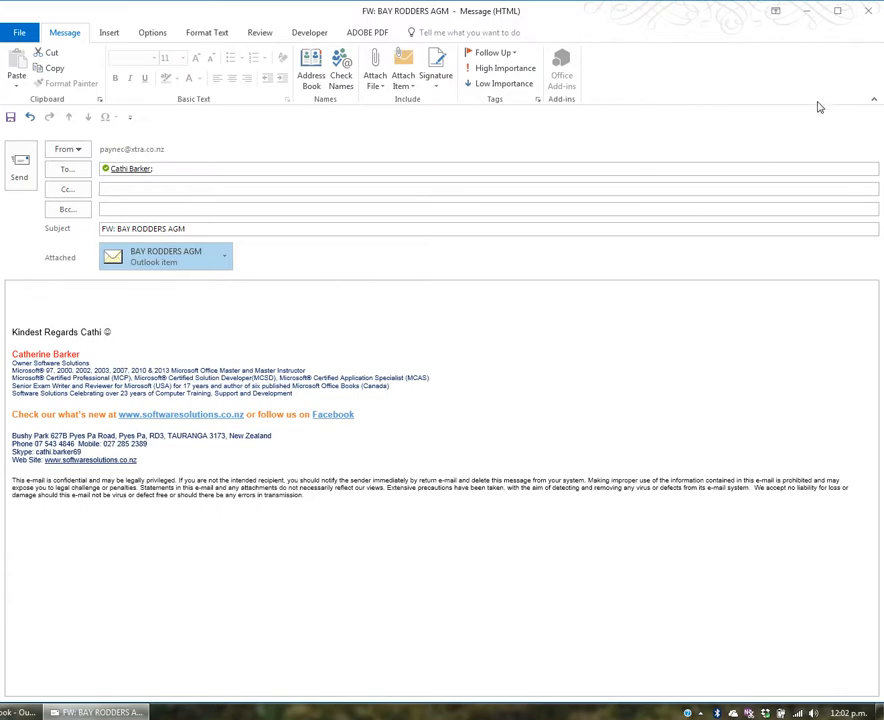
pyautogui.click(867, 11)
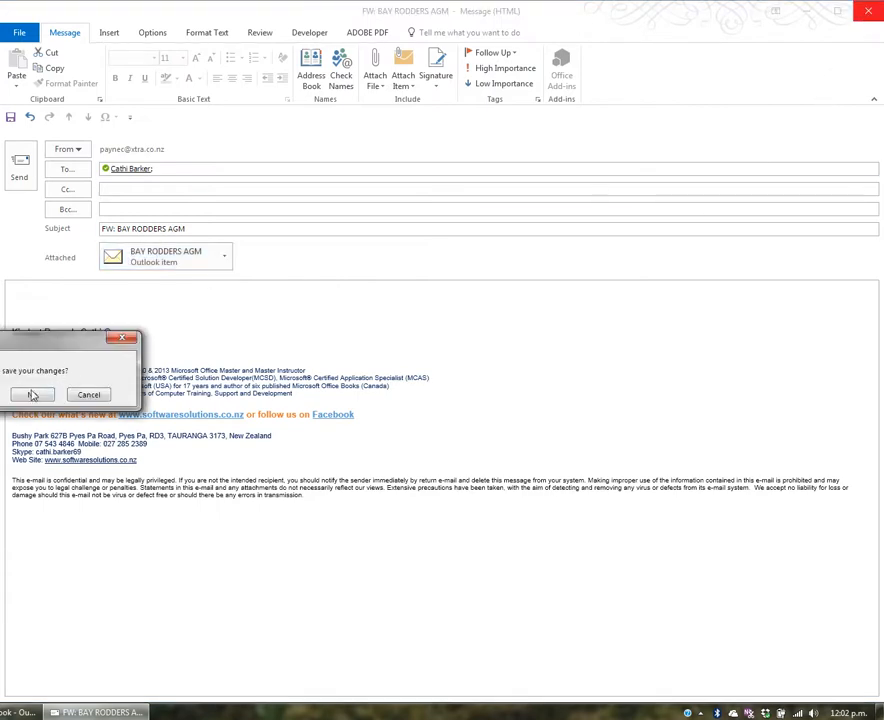
pyautogui.click(32, 394)
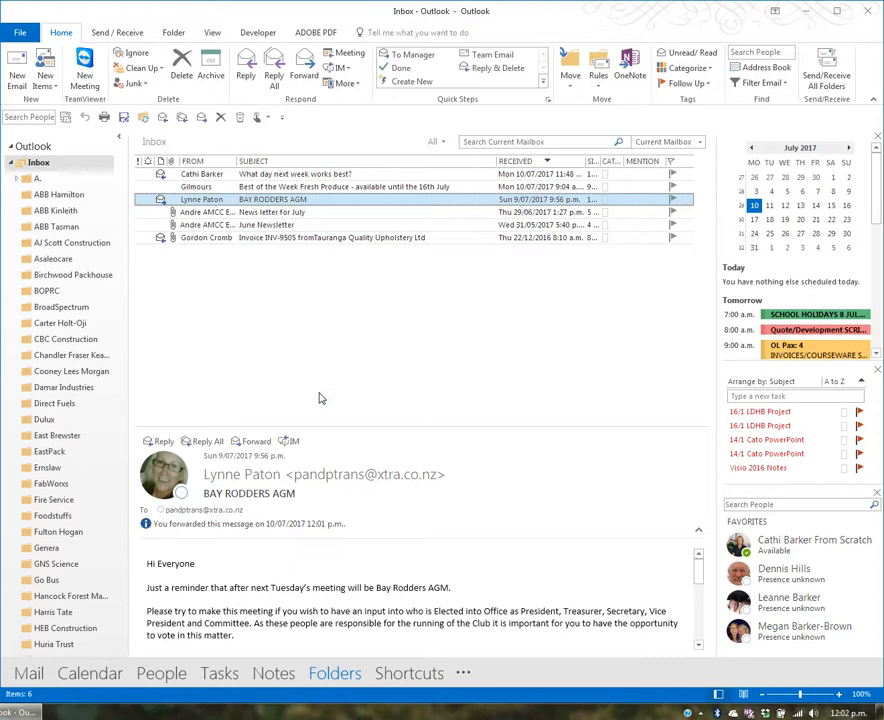
pyautogui.moveTo(218, 237)
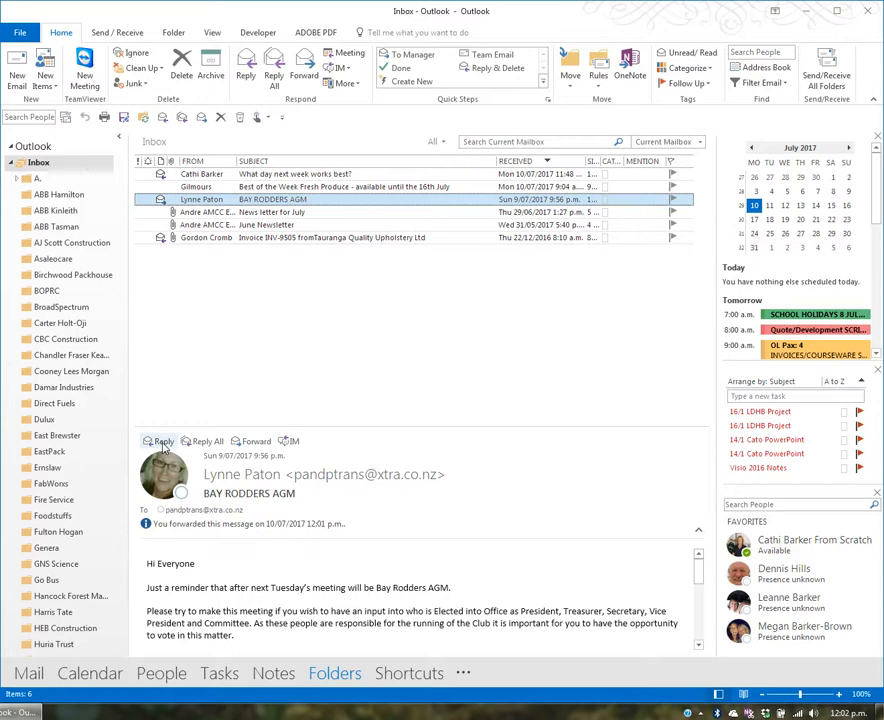
pyautogui.moveTo(204, 441)
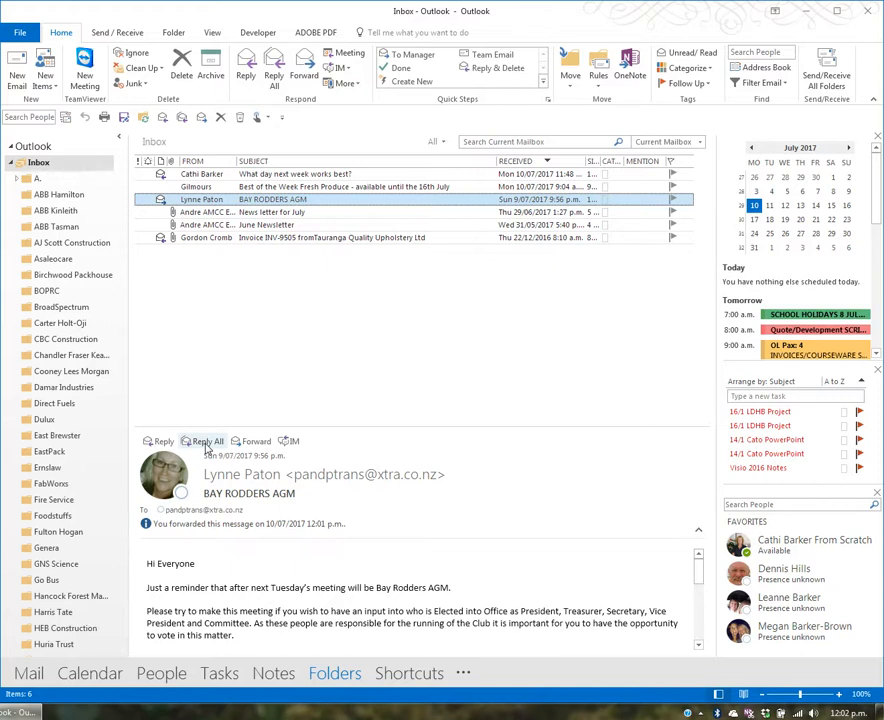
pyautogui.moveTo(255, 441)
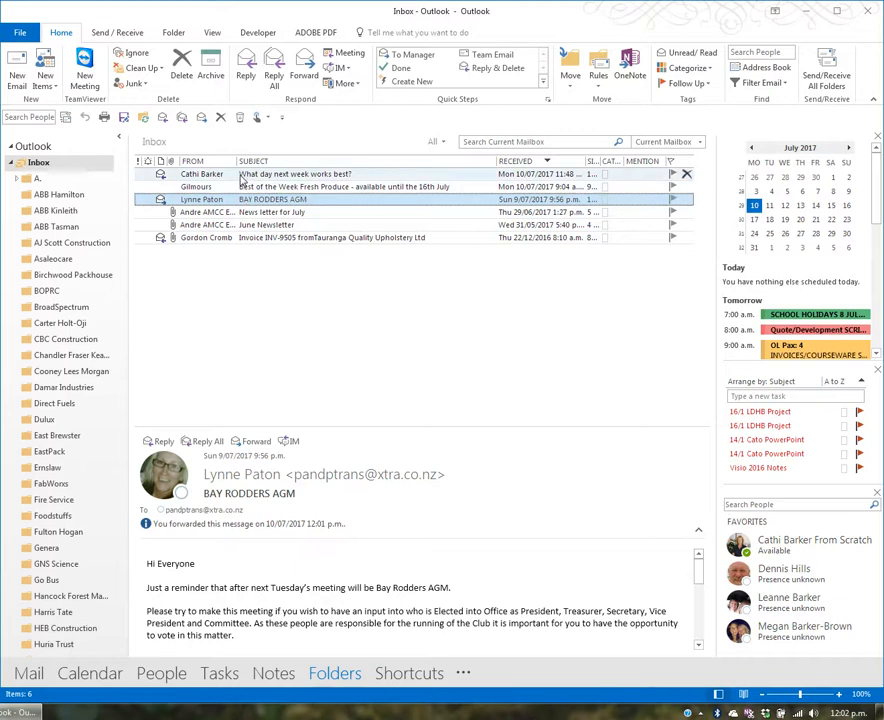
# Select the 'What day next week works best?' message to read it in the Reading Pane.
pyautogui.click(300, 174)
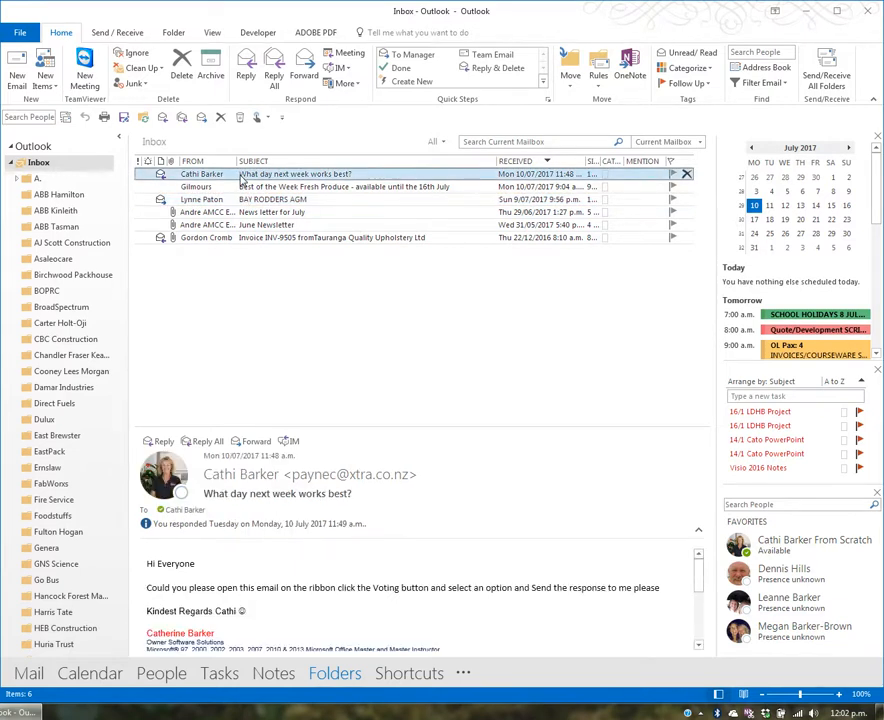
pyautogui.moveTo(347, 57)
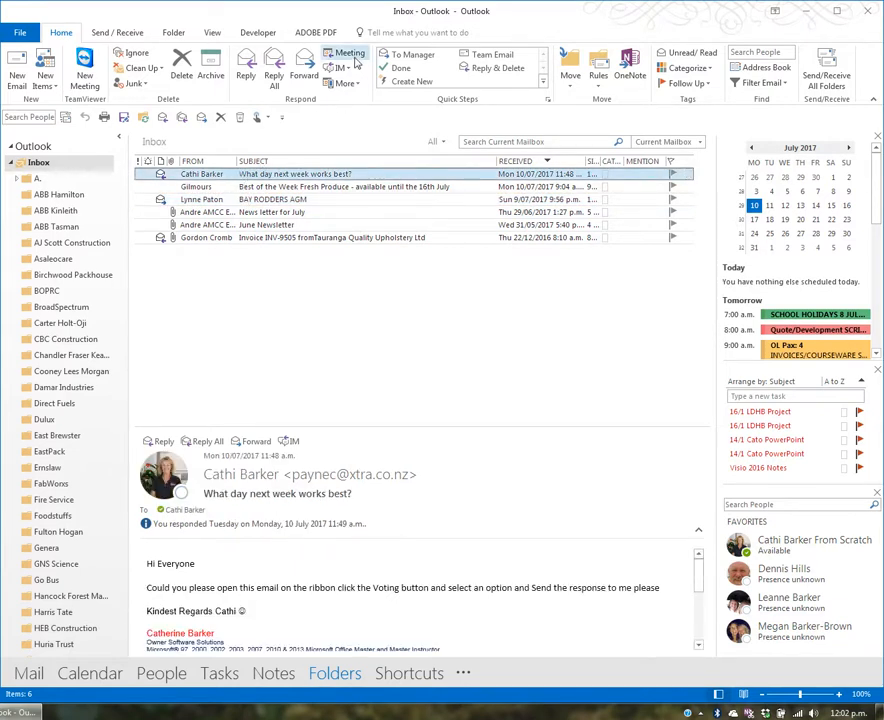
pyautogui.moveTo(349, 52)
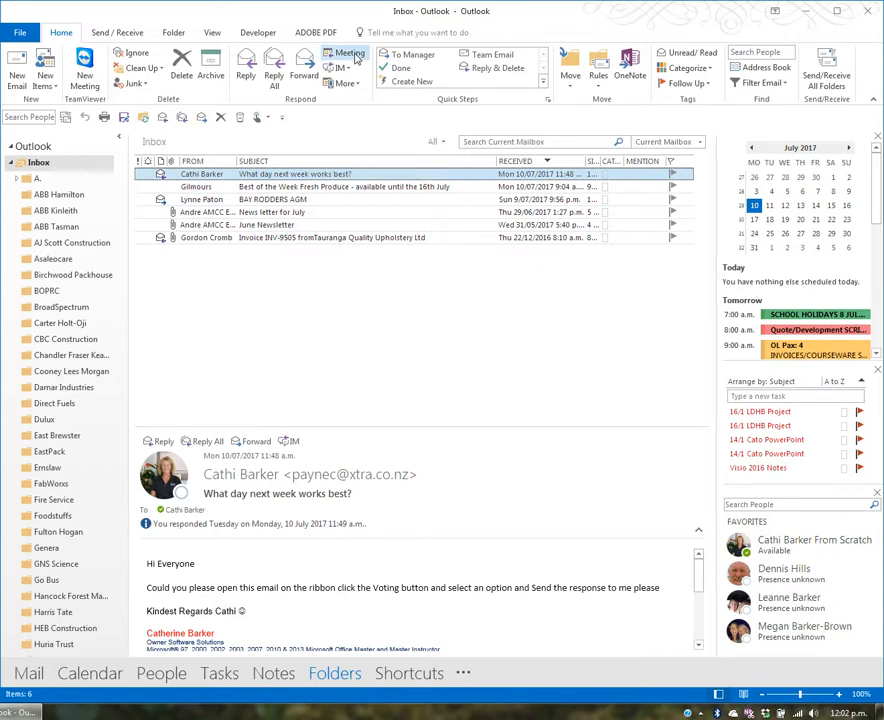
# Reply with a meeting invitation and set its location to Software Solutions.
pyautogui.click(347, 53)
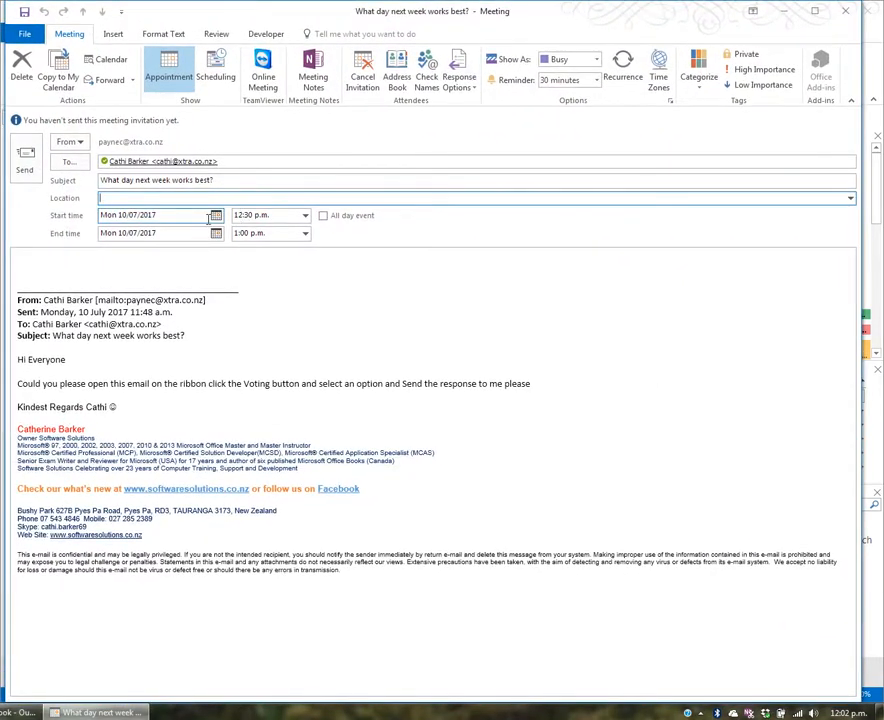
pyautogui.write('Software')
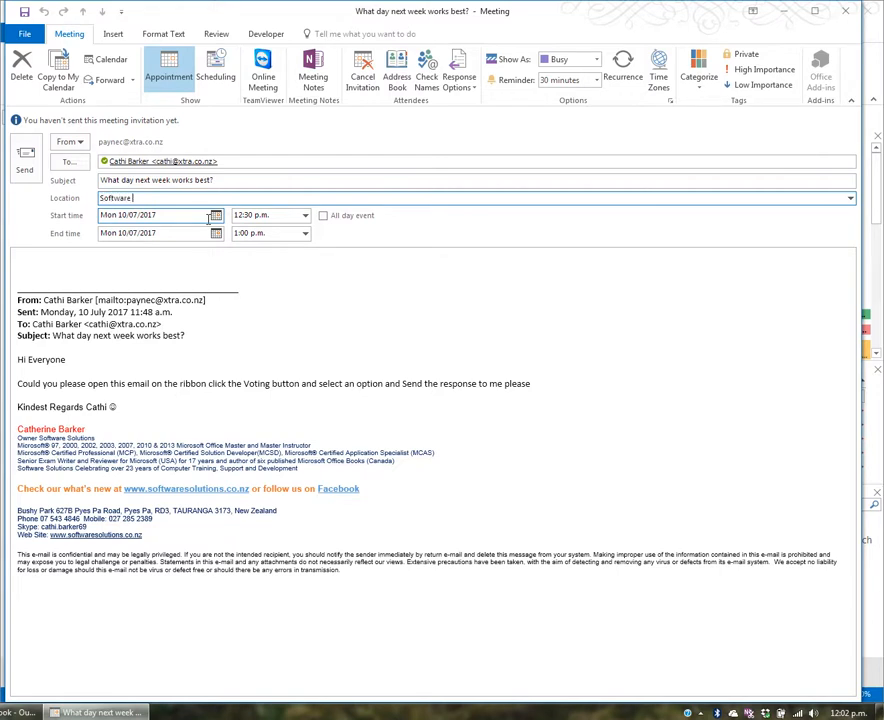
pyautogui.write('Solutions')
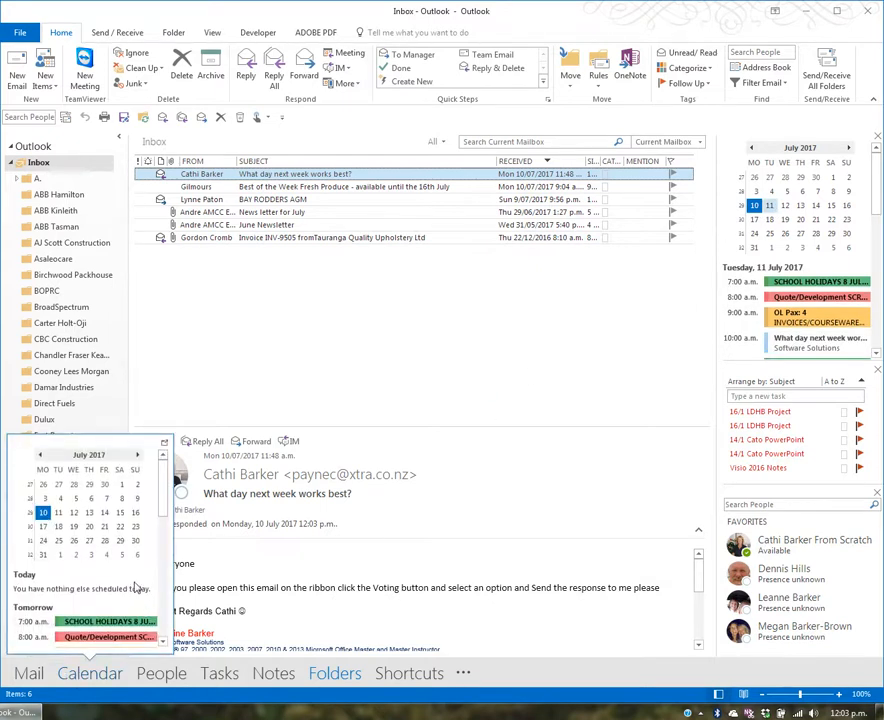
# Scroll to view Tuesday 11 July's agenda with the Software Solutions meeting.
pyautogui.scroll(-3)
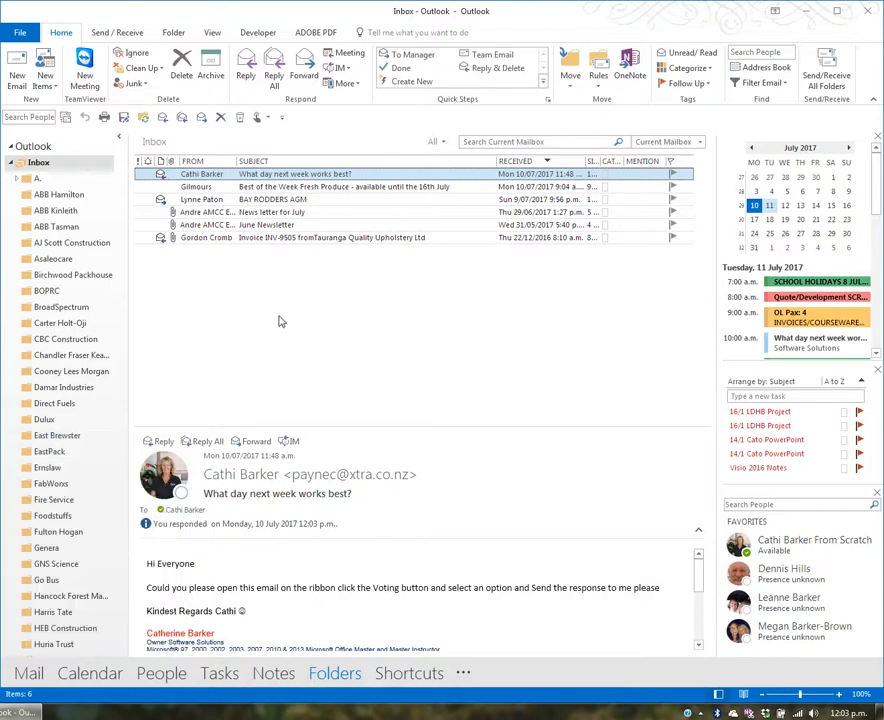
pyautogui.moveTo(210, 333)
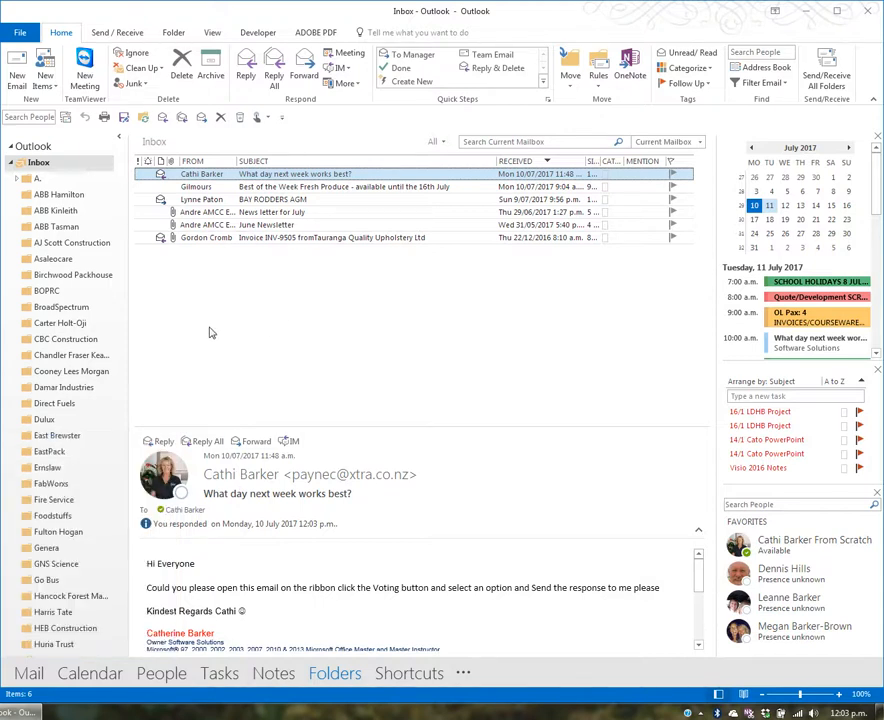